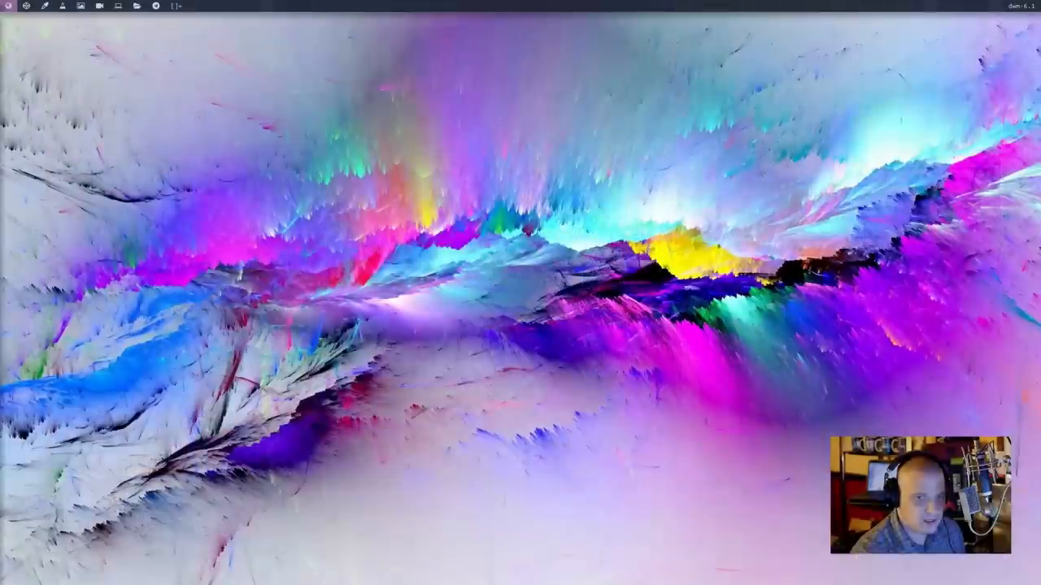
pyautogui.moveTo(362, 105)
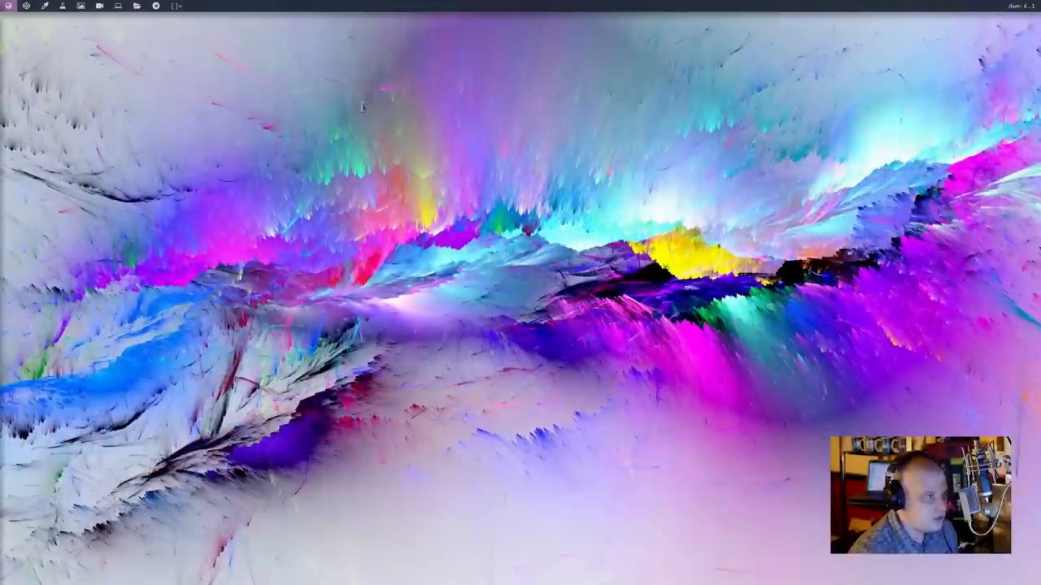
pyautogui.moveTo(346, 374)
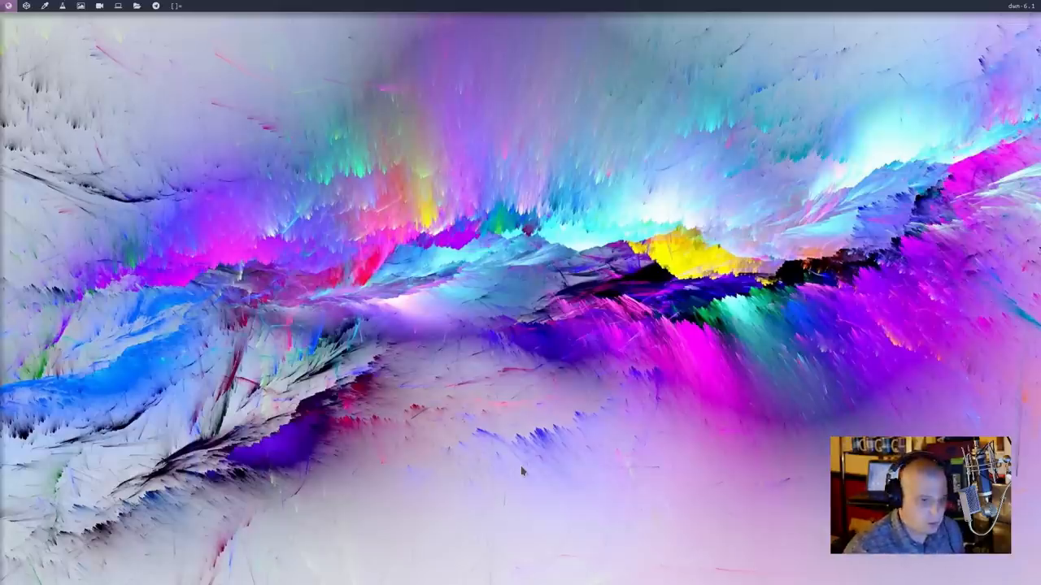
pyautogui.moveTo(142, 134)
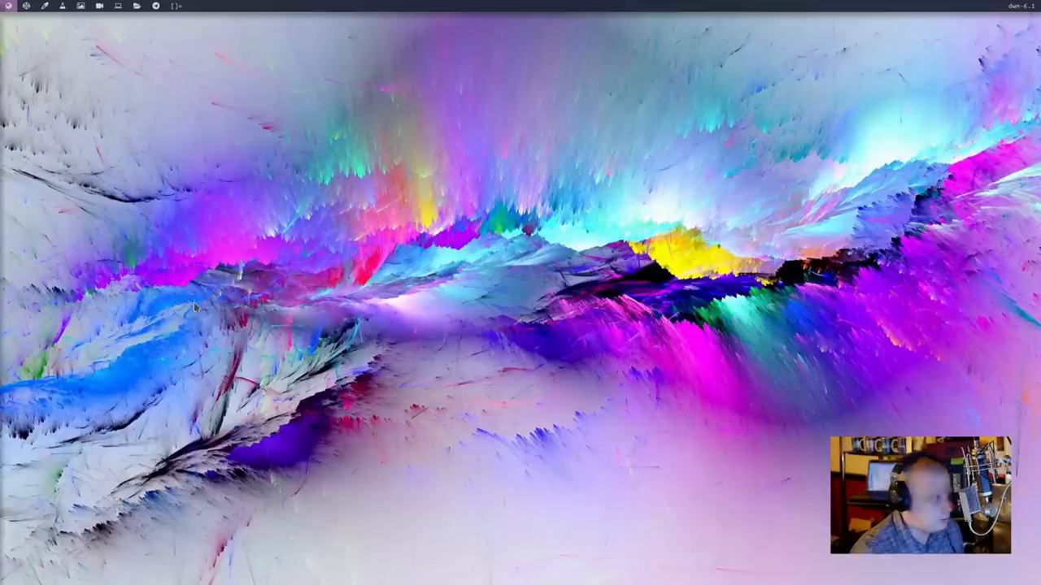
pyautogui.moveTo(117, 224)
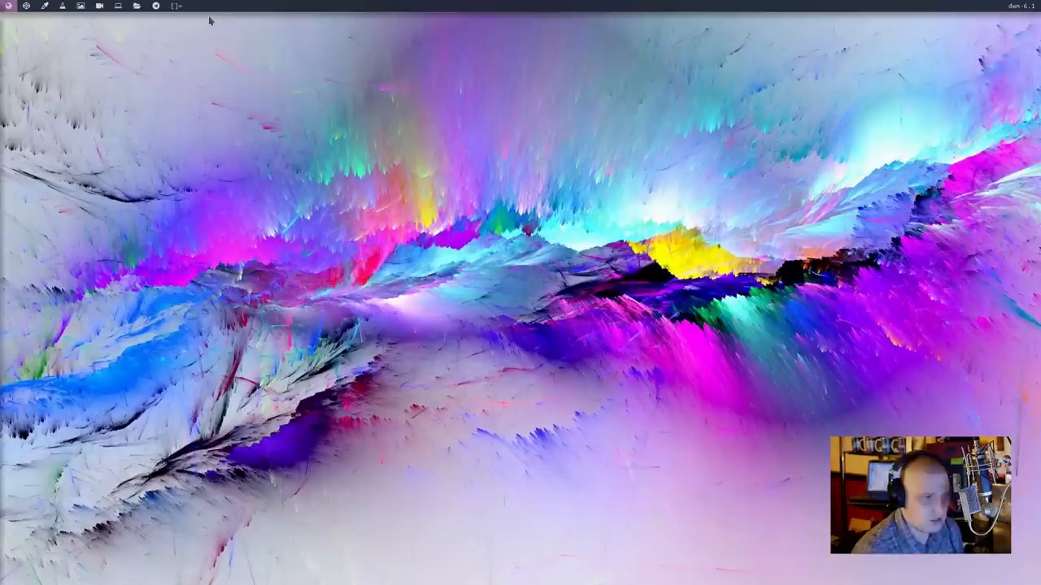
pyautogui.moveTo(195, 304)
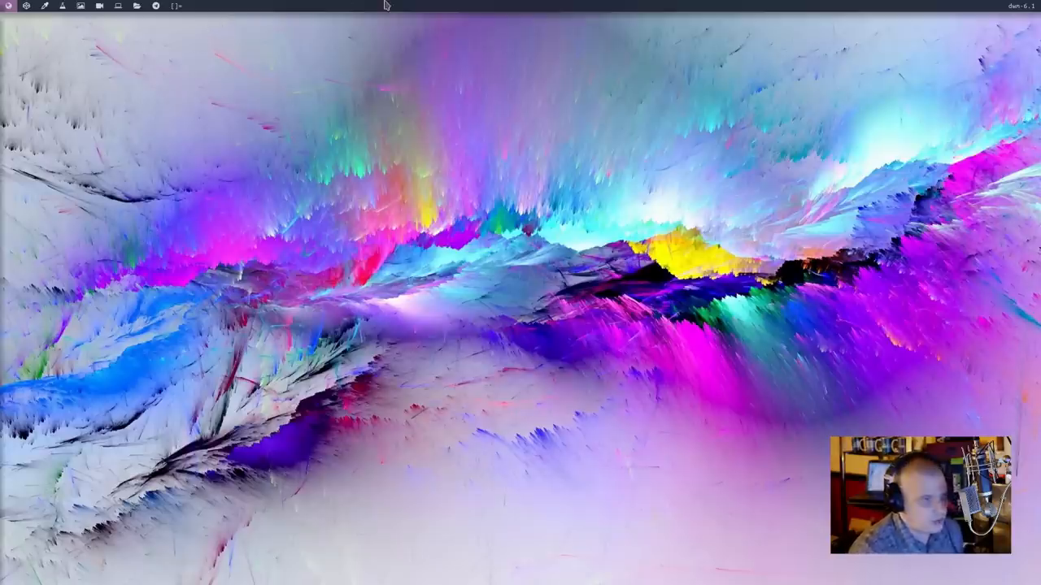
pyautogui.moveTo(536, 66)
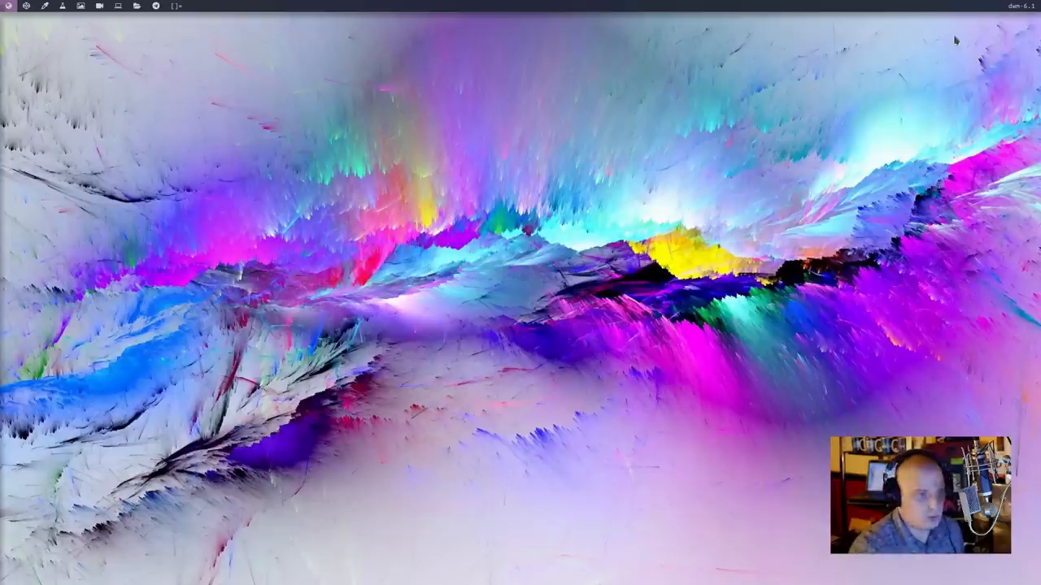
pyautogui.moveTo(774, 282)
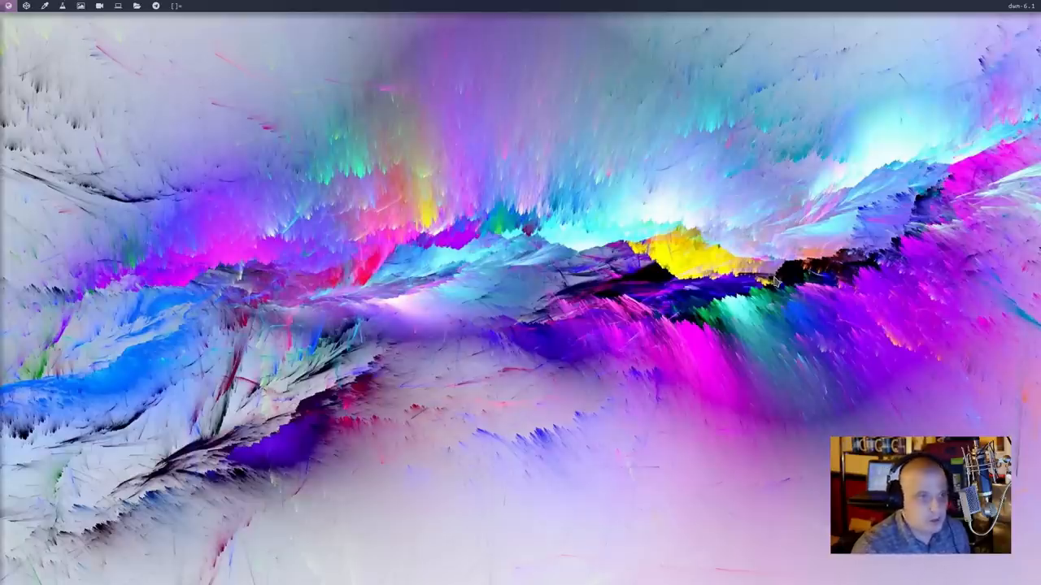
pyautogui.moveTo(782, 6)
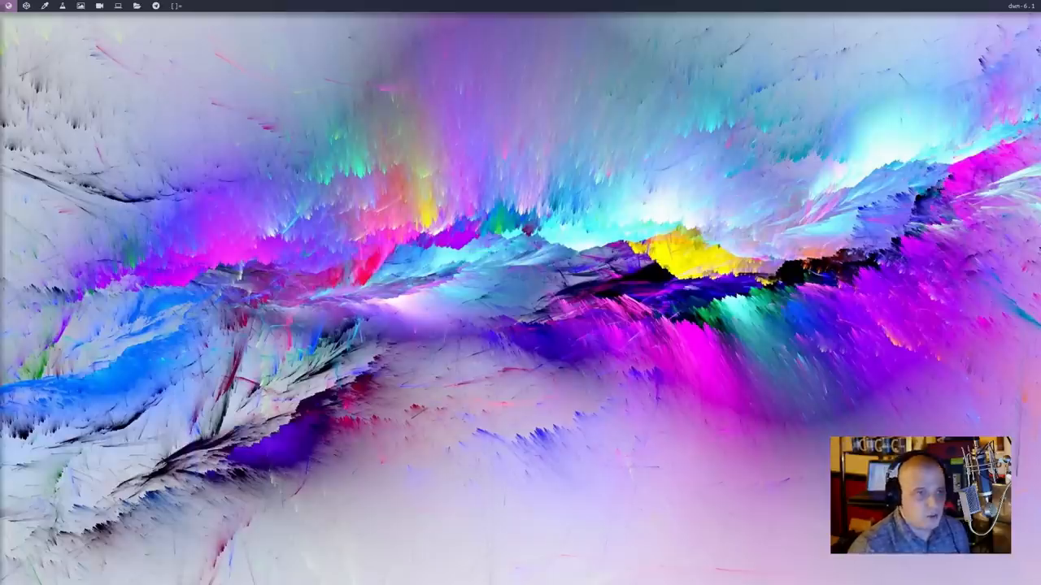
pyautogui.moveTo(715, 236)
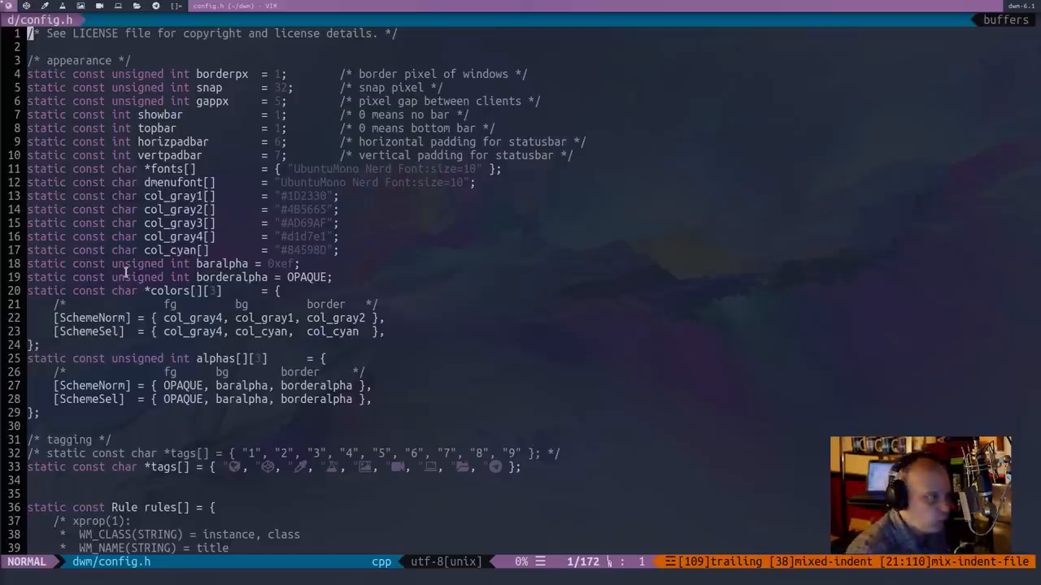
pyautogui.moveTo(387, 114)
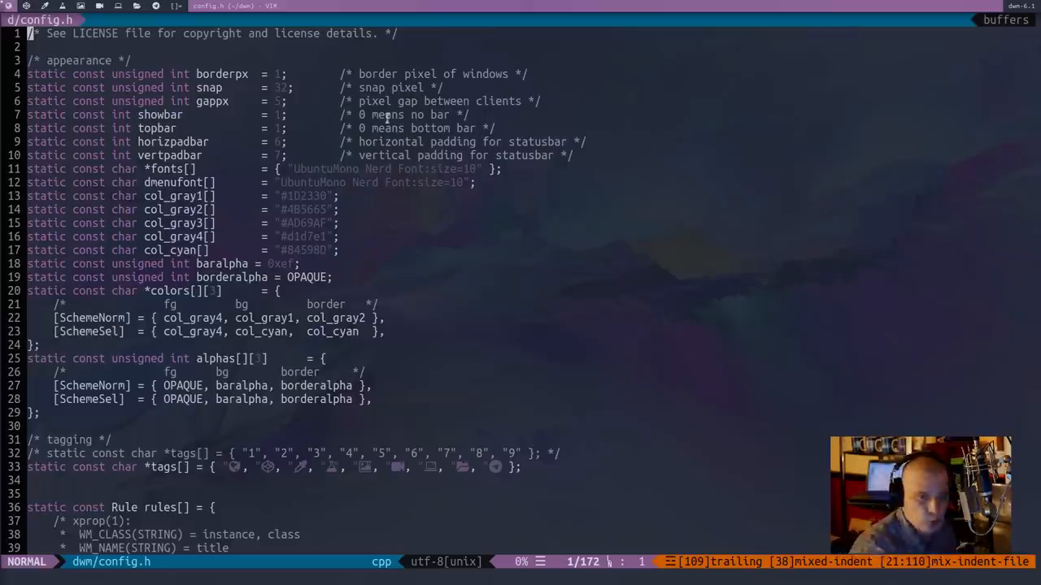
pyautogui.moveTo(787, 448)
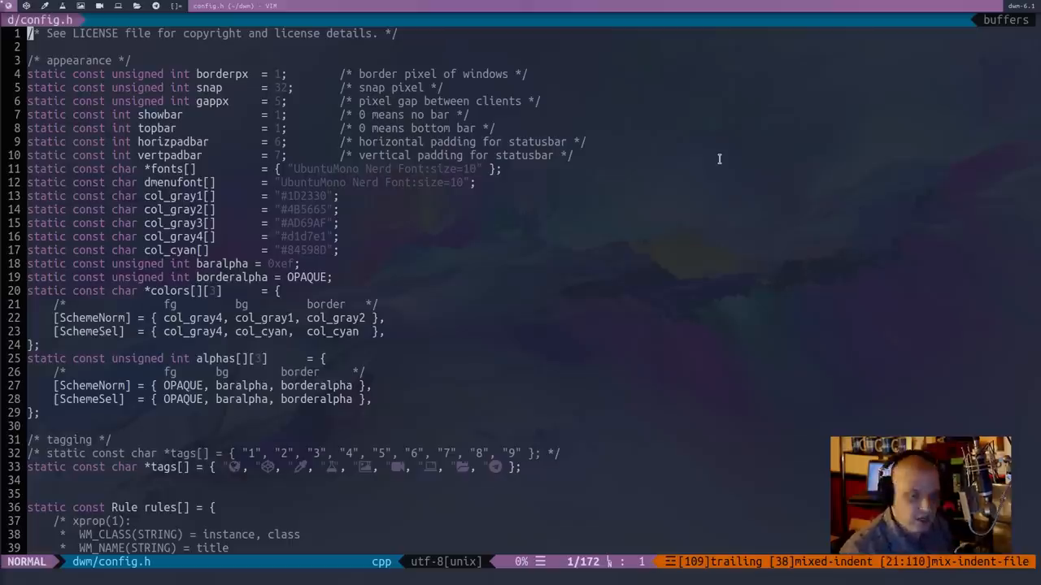
pyautogui.moveTo(682, 212)
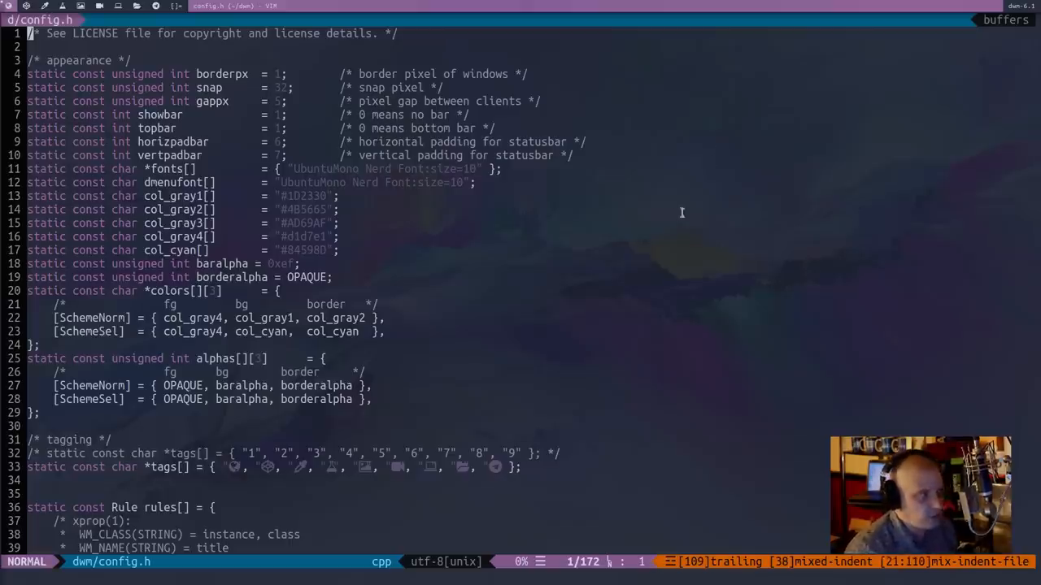
pyautogui.moveTo(677, 287)
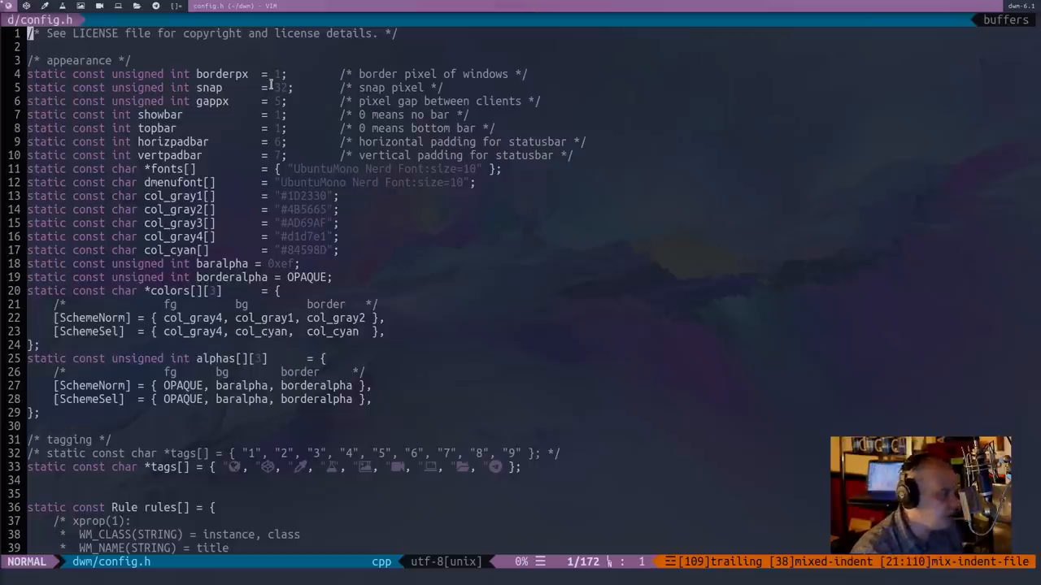
pyautogui.moveTo(571, 381)
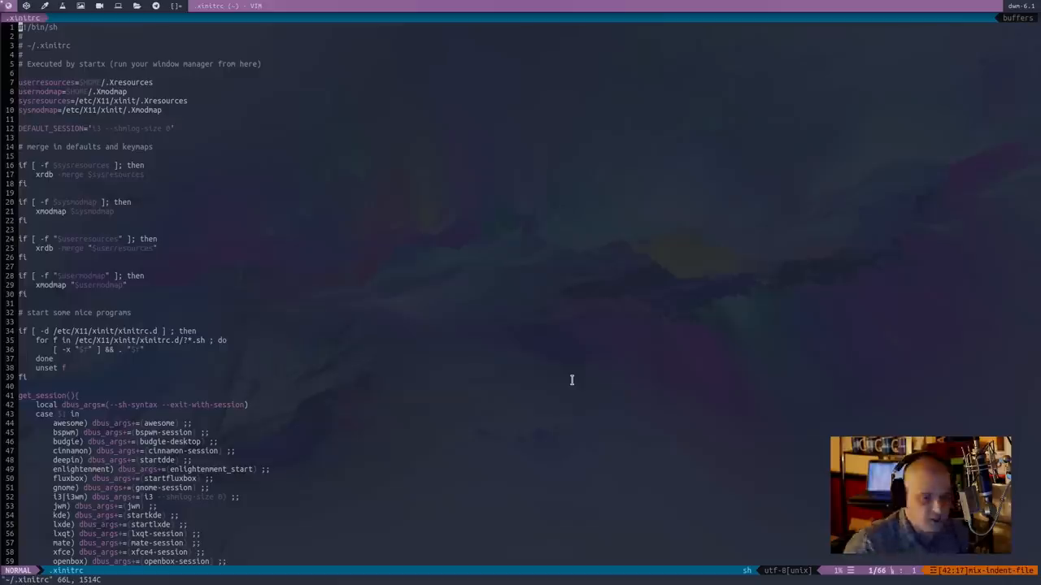
pyautogui.moveTo(342, 331)
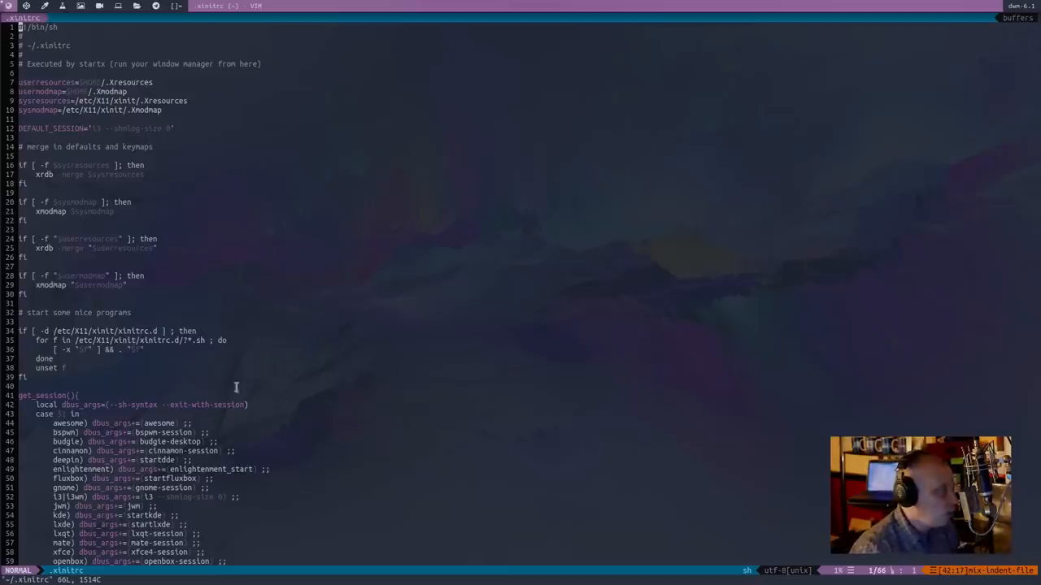
pyautogui.moveTo(179, 283)
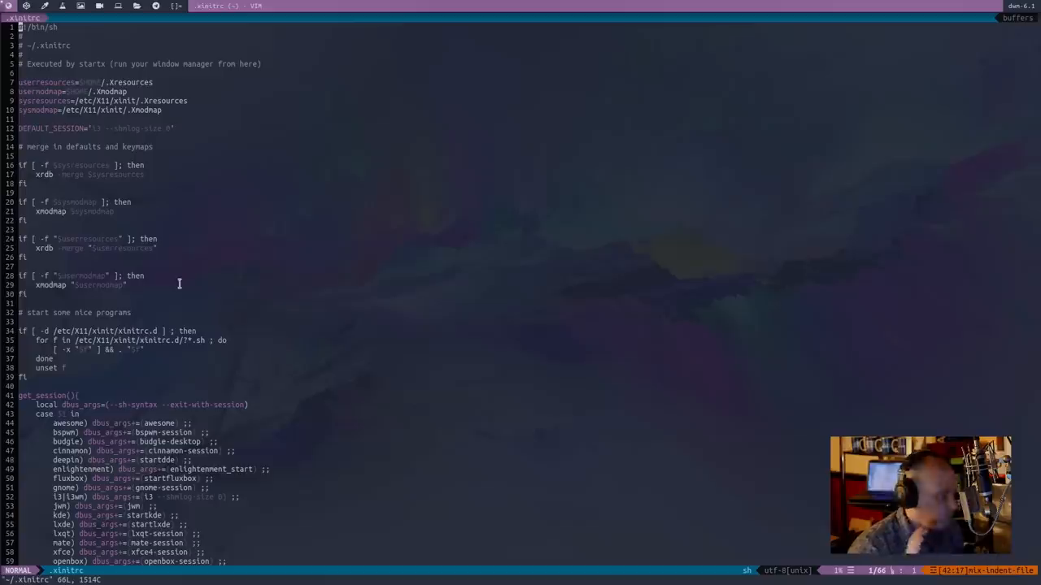
pyautogui.moveTo(175, 404)
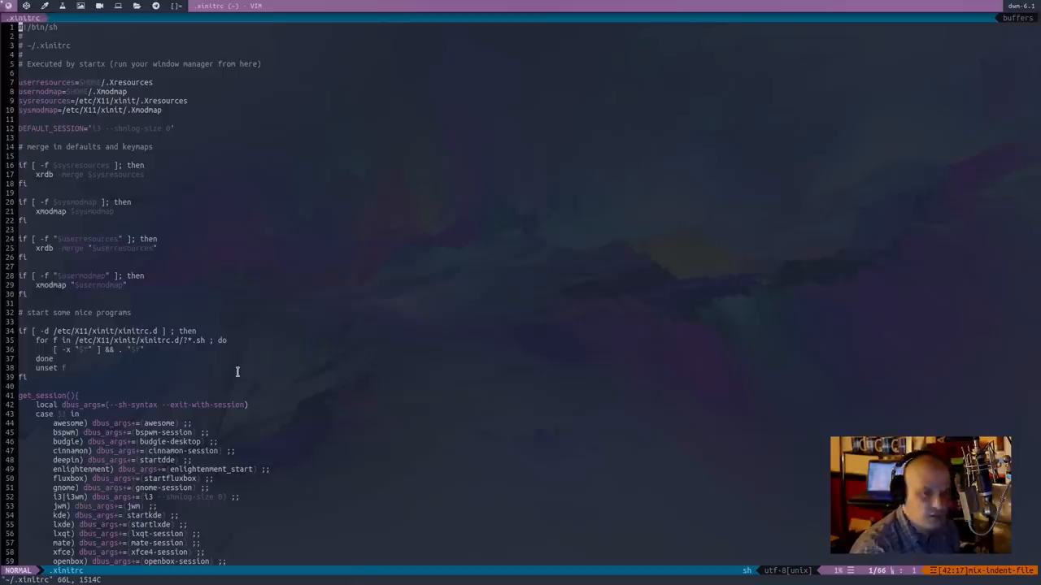
pyautogui.moveTo(773, 4)
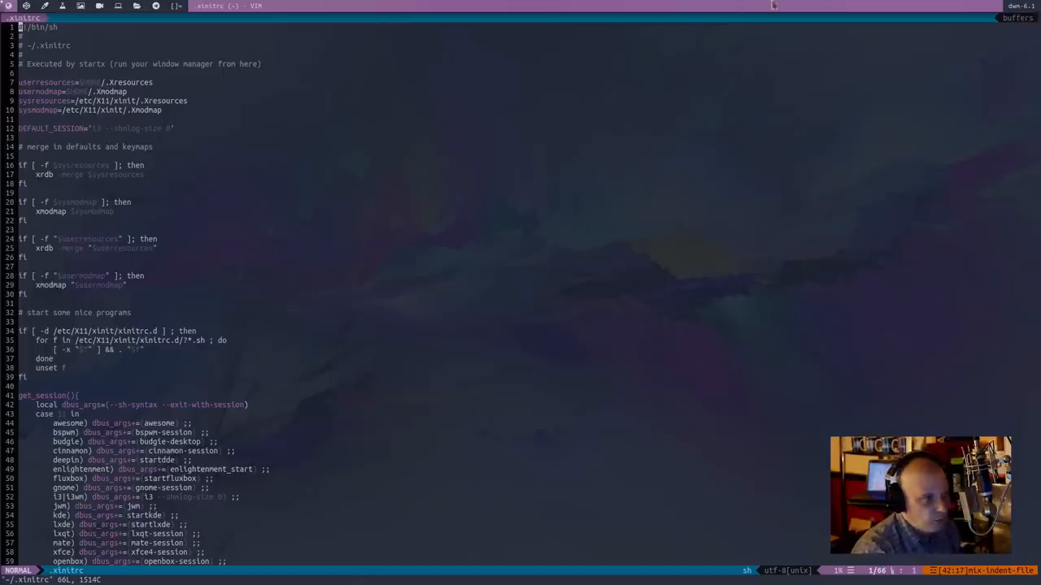
pyautogui.moveTo(759, 271)
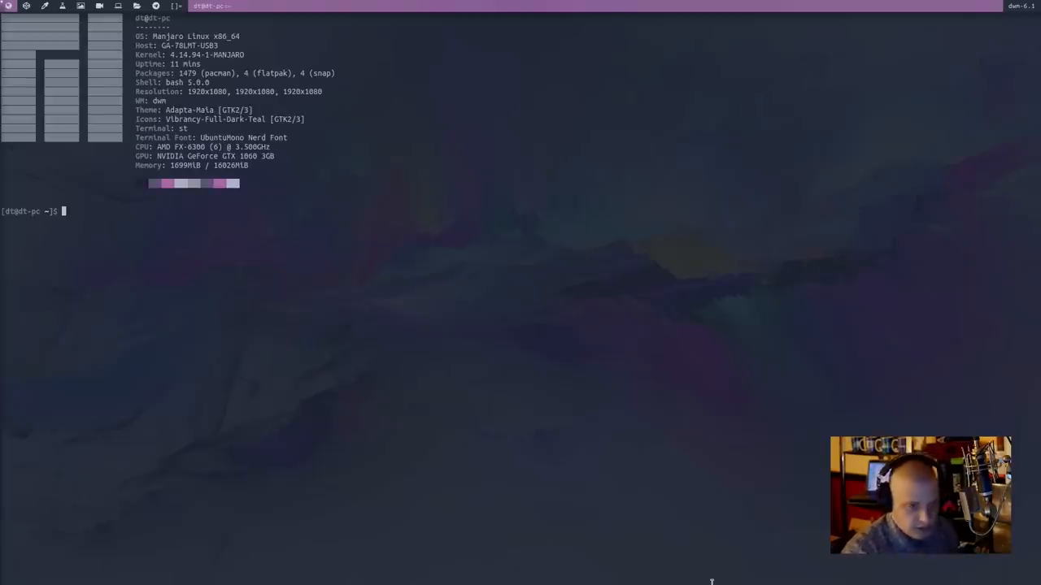
# Step: Enter .dwm, list autostart.sh and dwmstatus, and open autostart.sh in Vim
pyautogui.write('cd')
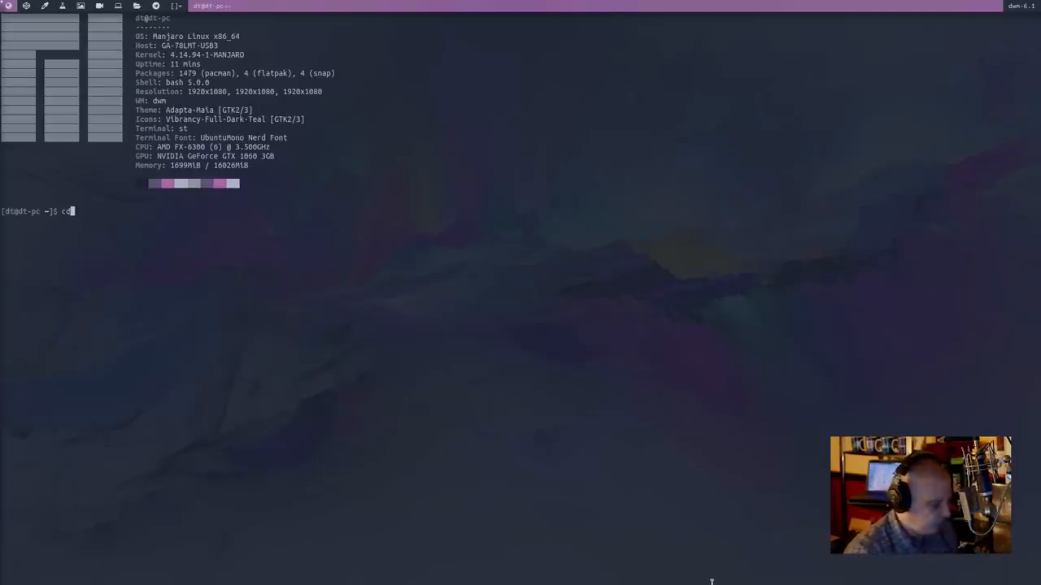
pyautogui.write('.dwm')
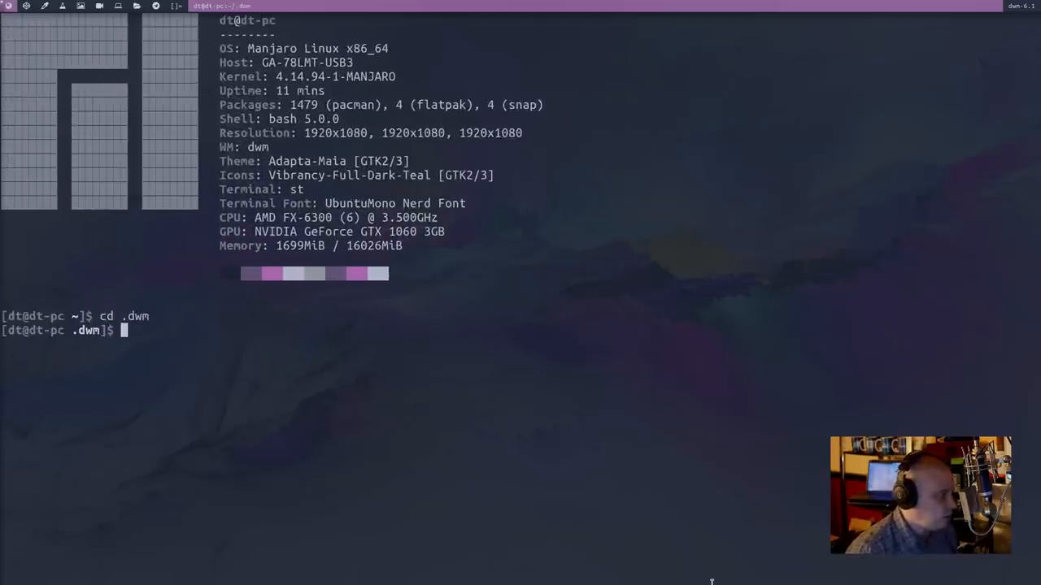
pyautogui.write('ls')
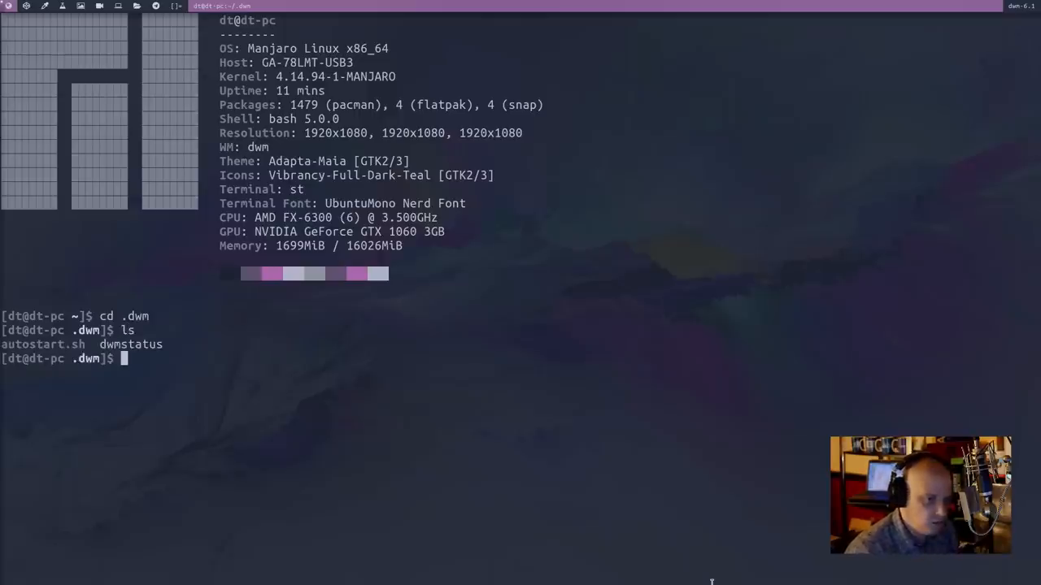
pyautogui.write('vim a')
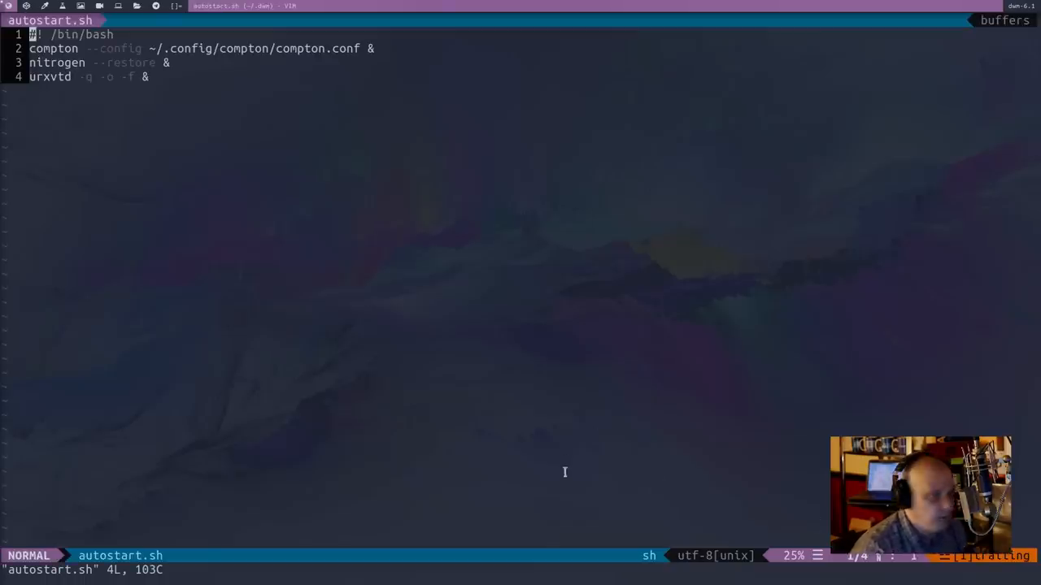
pyautogui.moveTo(204, 46)
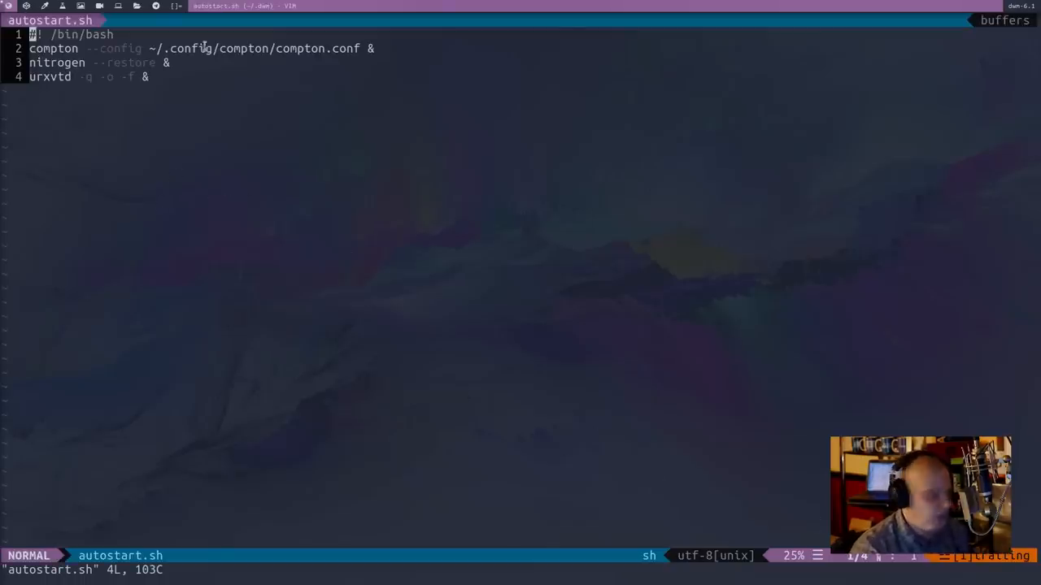
pyautogui.moveTo(100, 184)
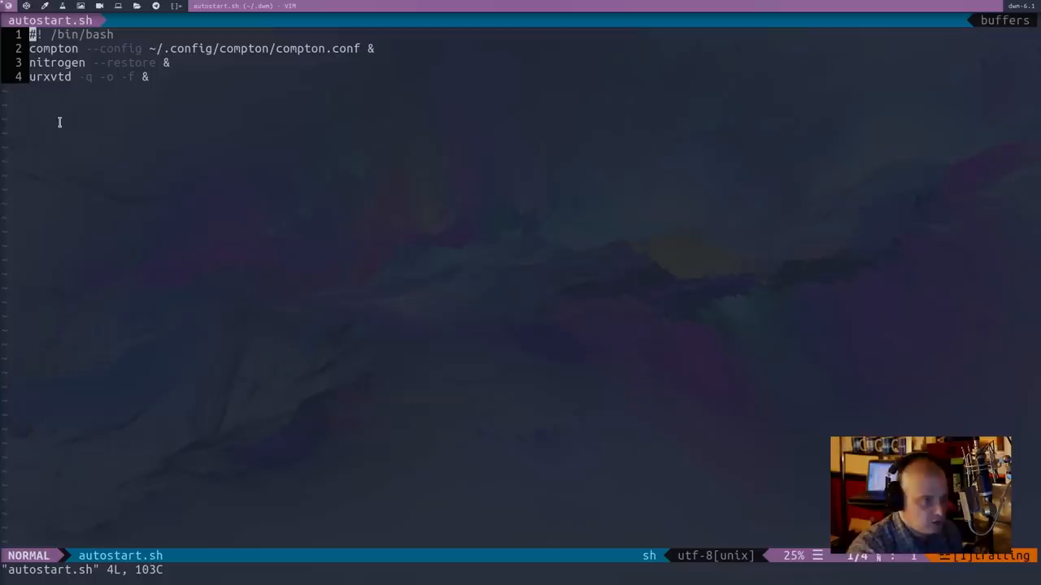
pyautogui.moveTo(88, 96)
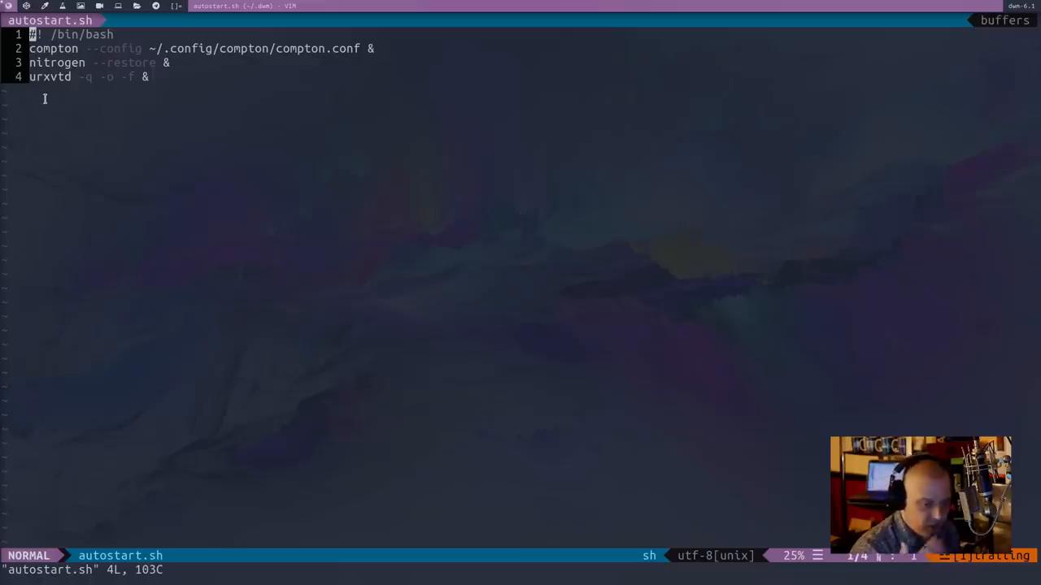
pyautogui.moveTo(290, 183)
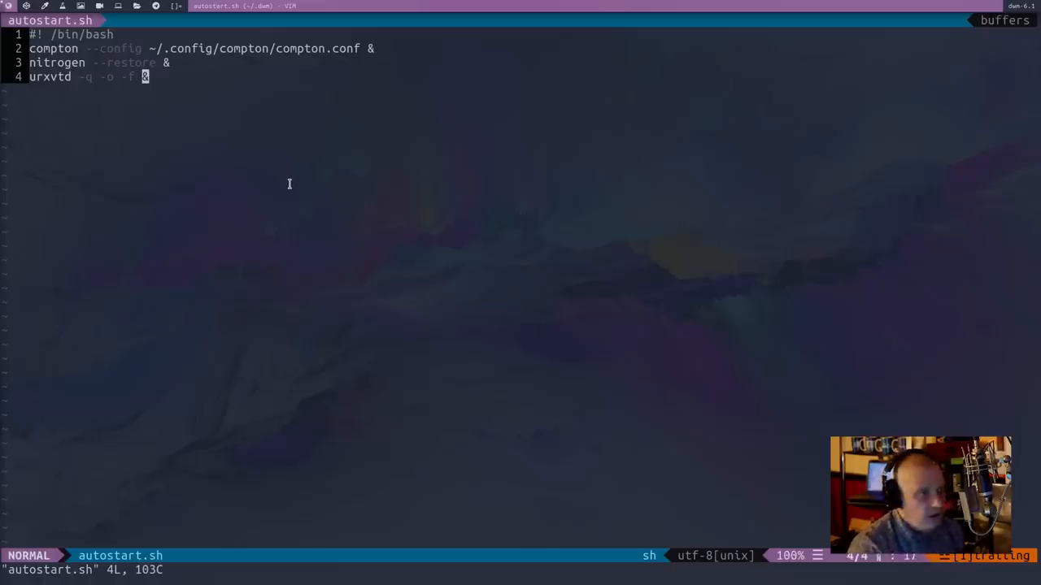
pyautogui.moveTo(463, 256)
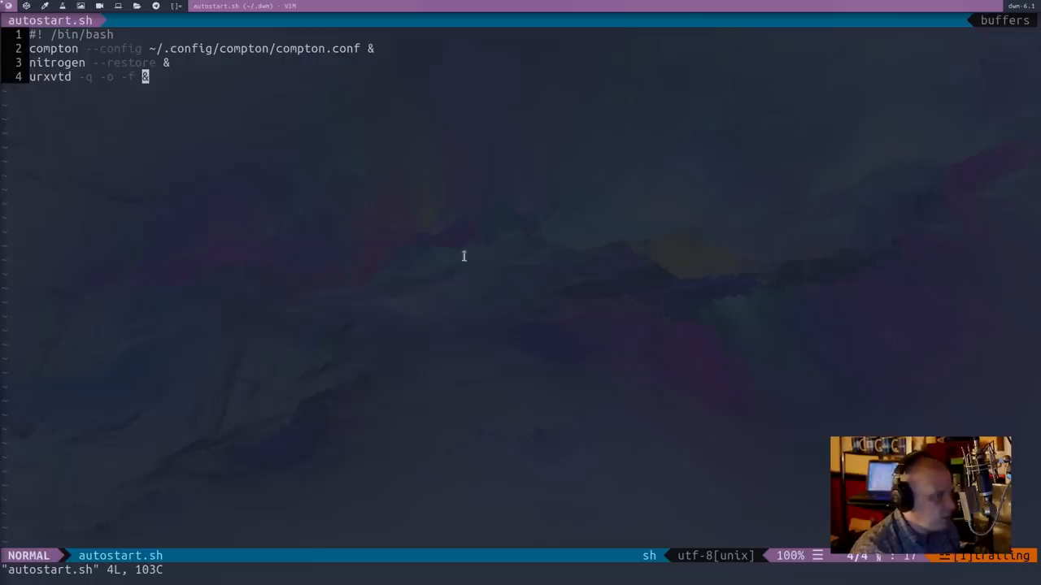
pyautogui.moveTo(747, 5)
pyautogui.write('x')
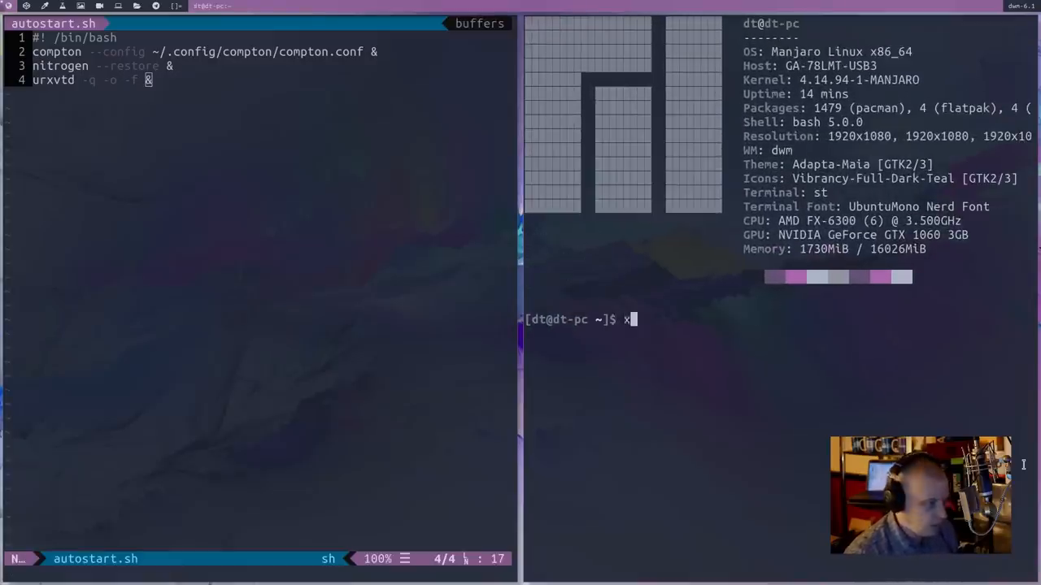
# Step: Type xsetroot at the new st terminal's prompt beside the Vim editor
pyautogui.write('setrp')
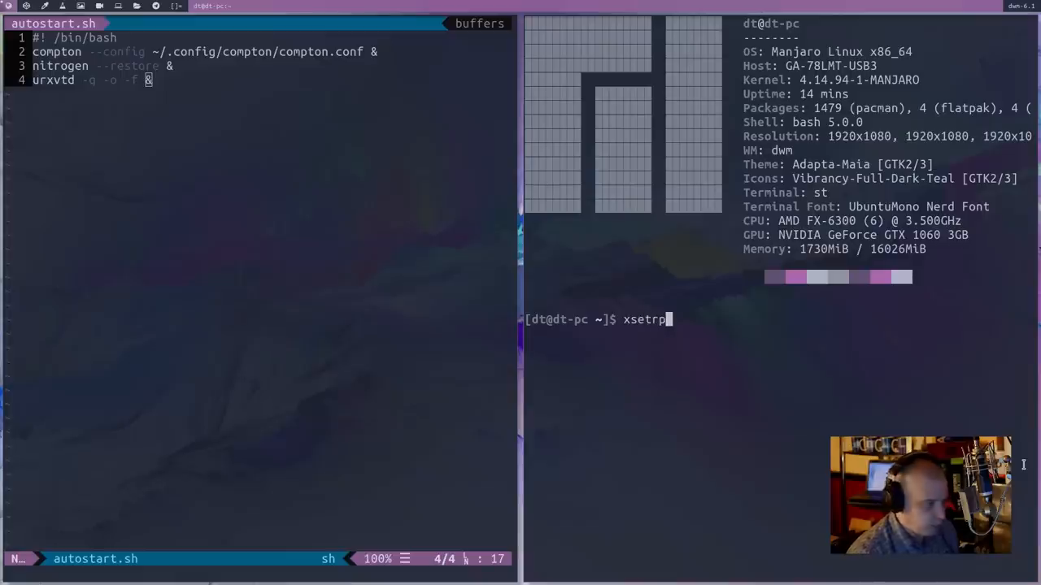
pyautogui.write('oot')
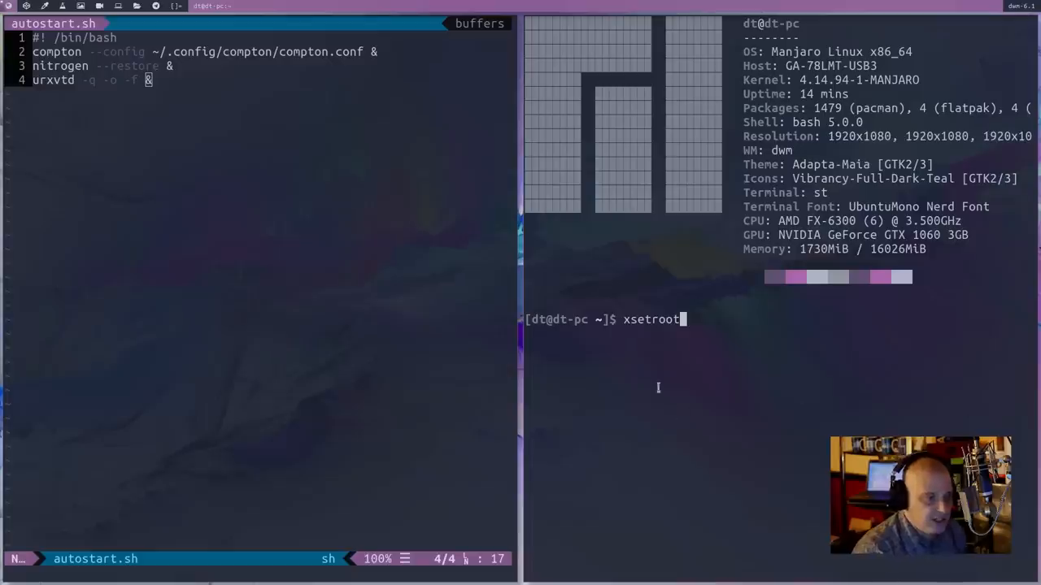
pyautogui.moveTo(668, 404)
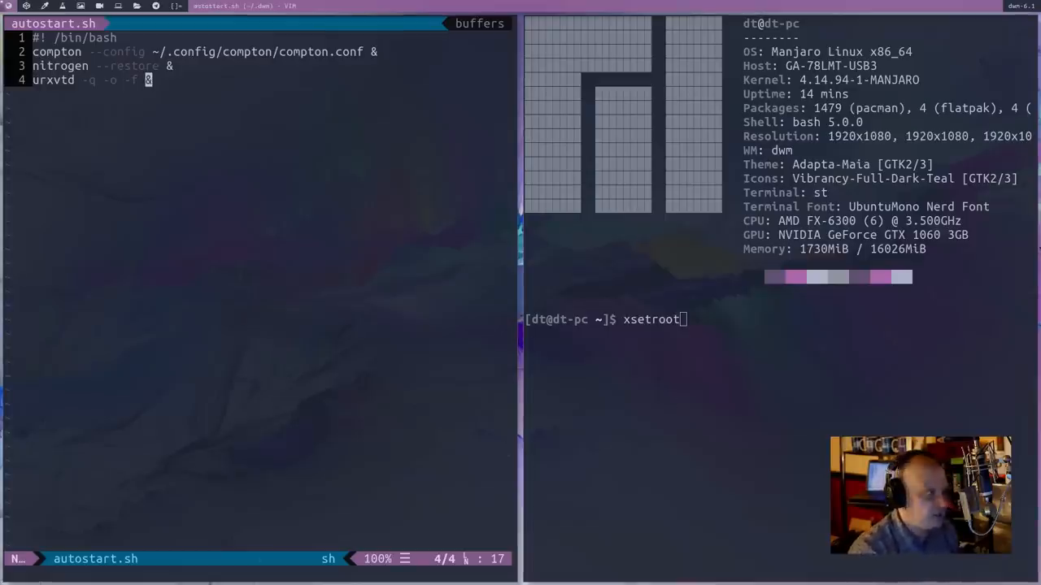
pyautogui.moveTo(442, 569)
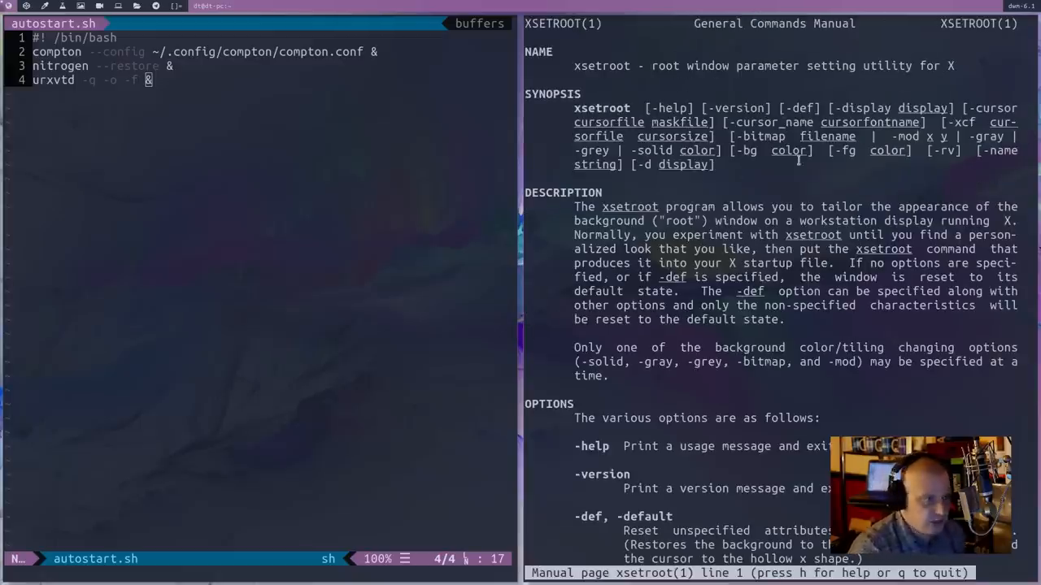
# Step: Scroll through the xsetroot man page's OPTIONS section, including -name
pyautogui.scroll(-3)
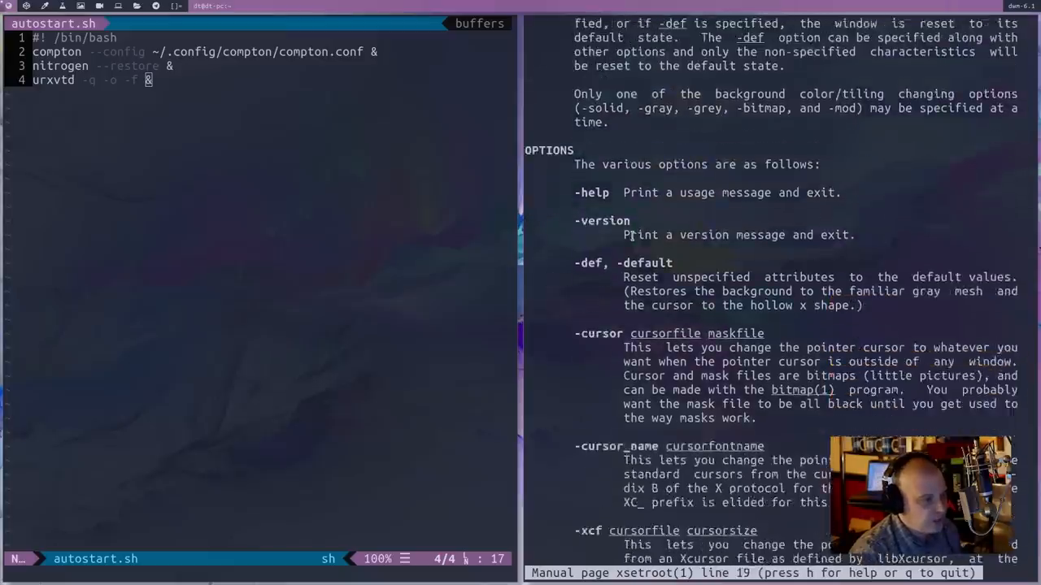
pyautogui.scroll(-3)
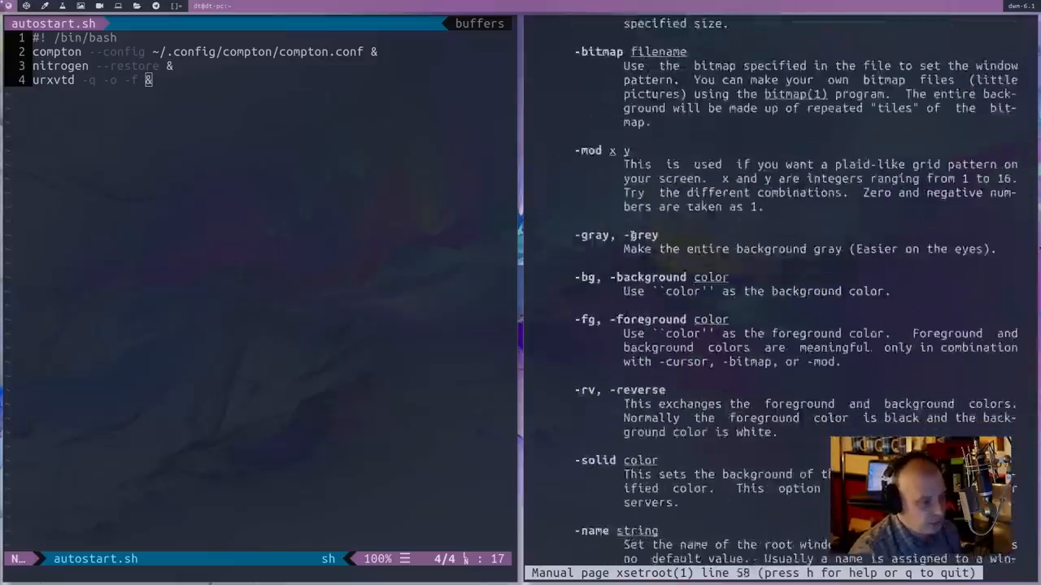
pyautogui.scroll(-3)
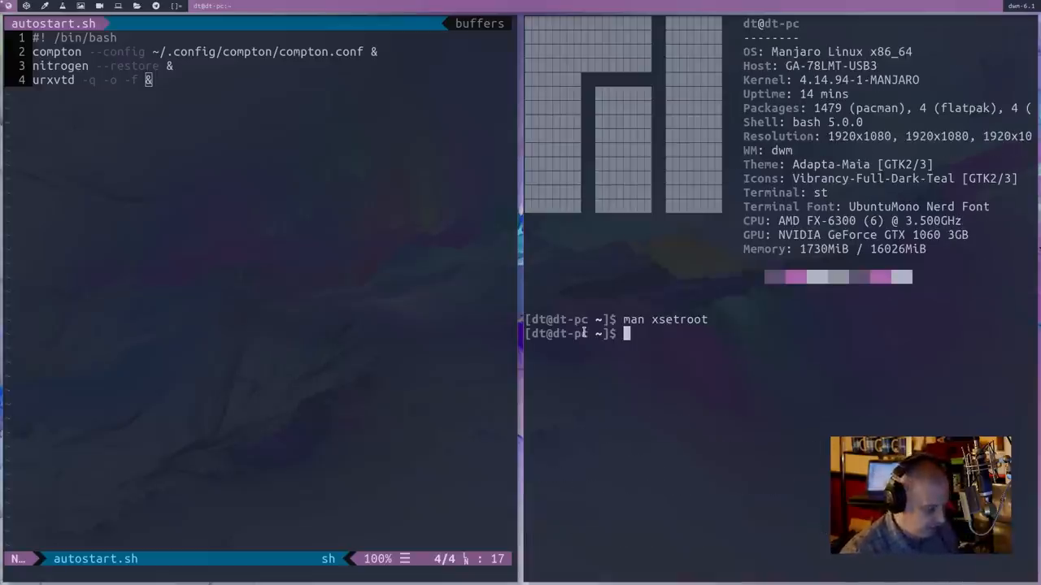
# Step: Run xsetroot -name DT so the status bar reads DT
pyautogui.write('xsetroot -nam')
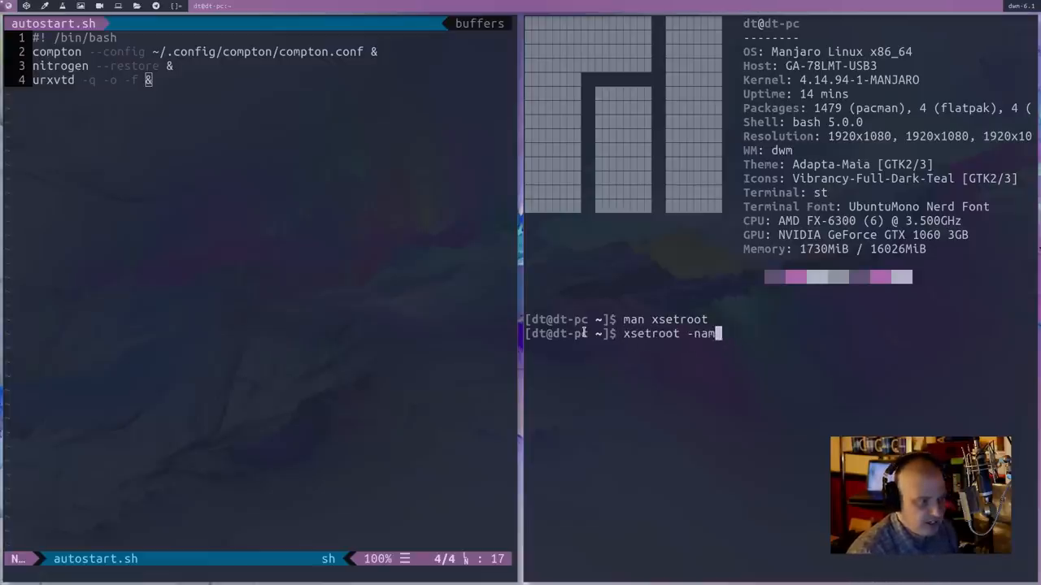
pyautogui.write('e')
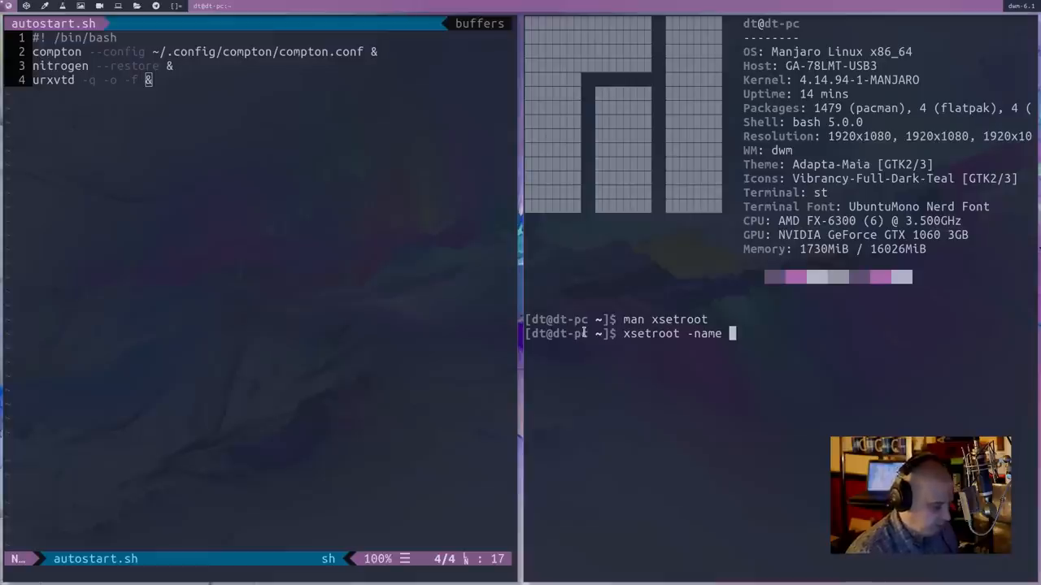
pyautogui.write('DT')
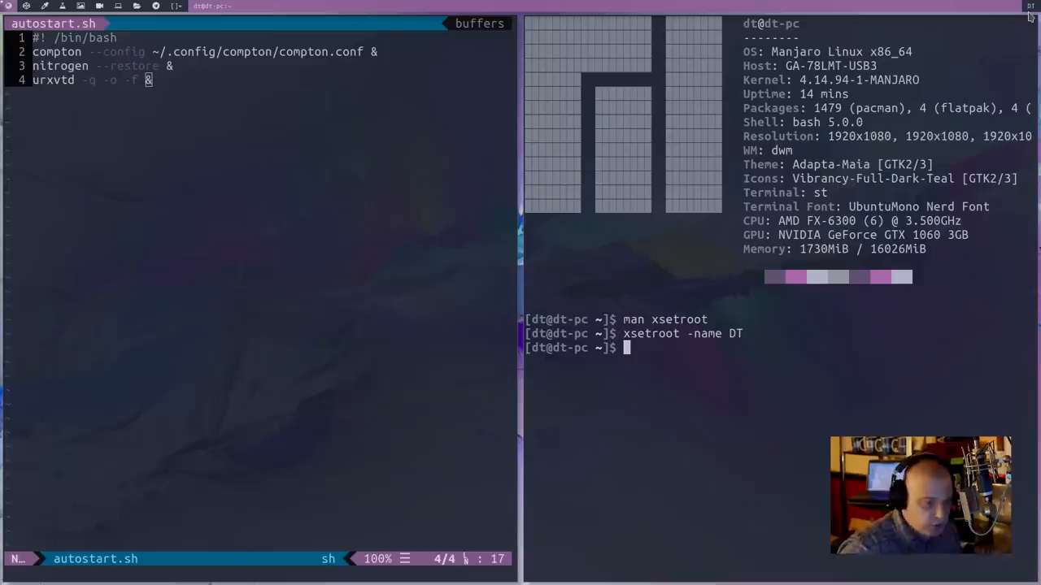
pyautogui.moveTo(677, 366)
pyautogui.write('xsetroot -name')
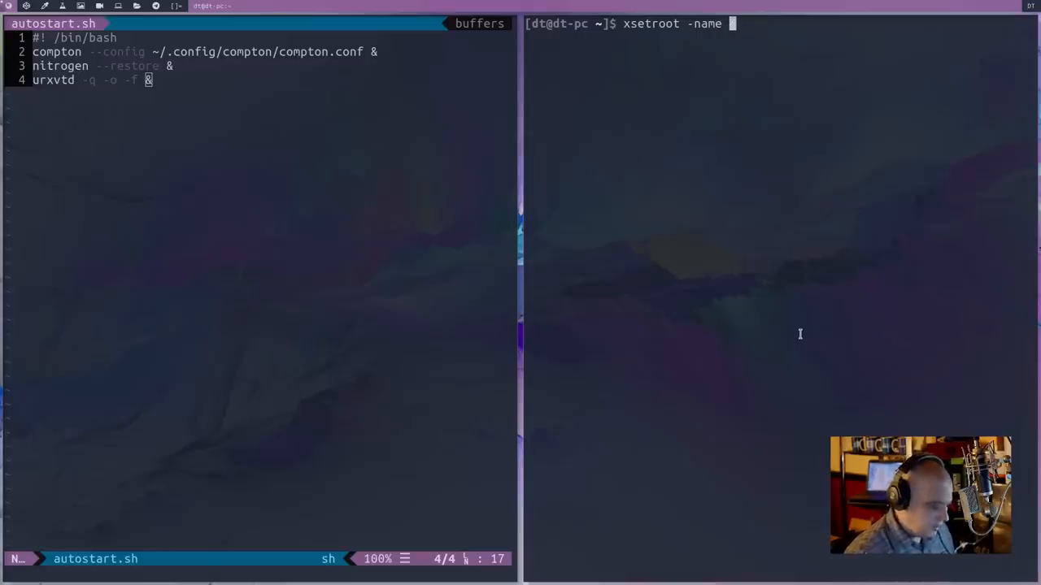
# Step: Run xsetroot -name "$(date)" to show the current date and time in the bar
pyautogui.write('"$')
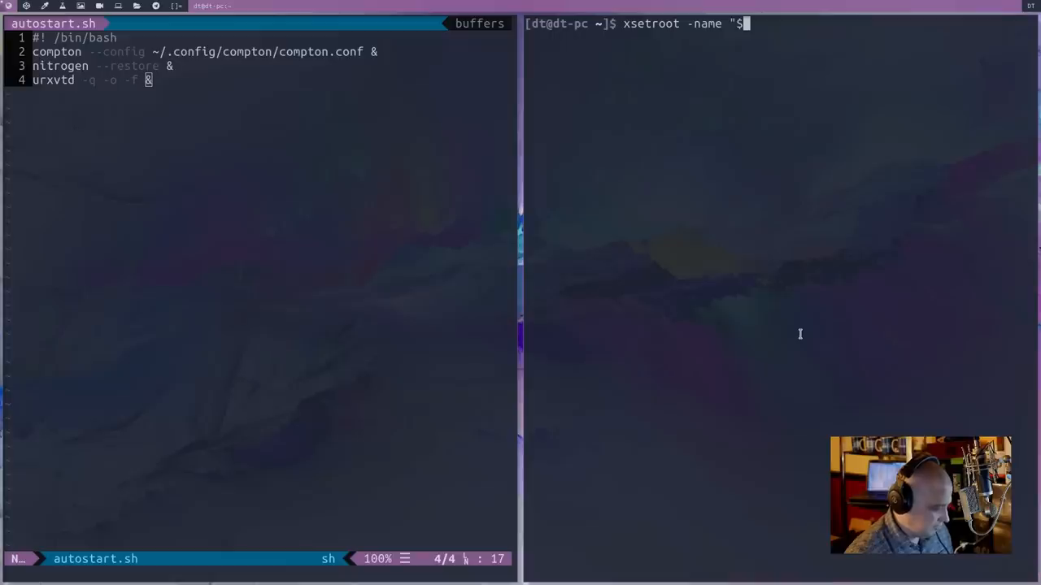
pyautogui.write('(d')
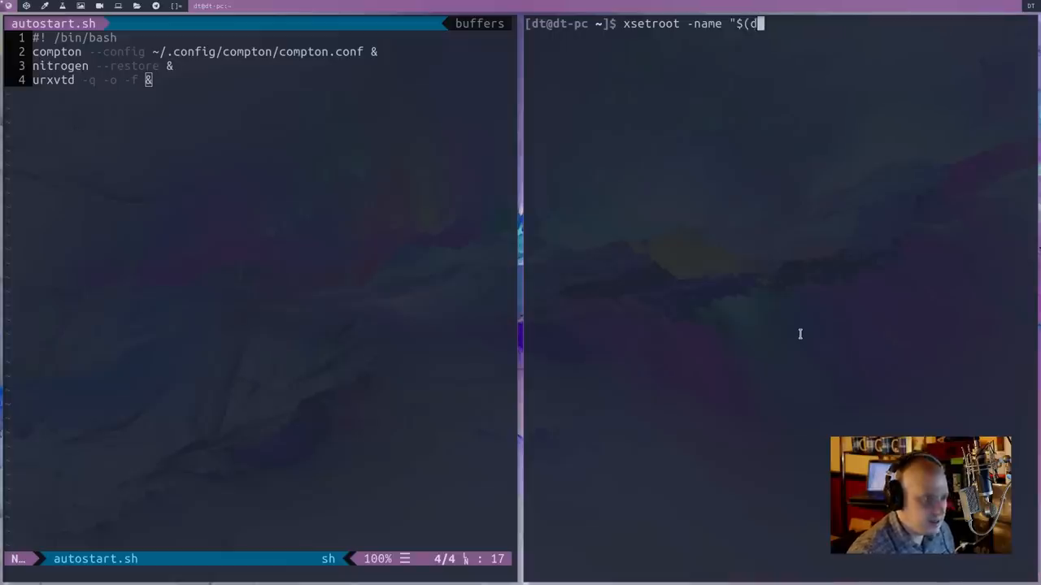
pyautogui.write('ate)')
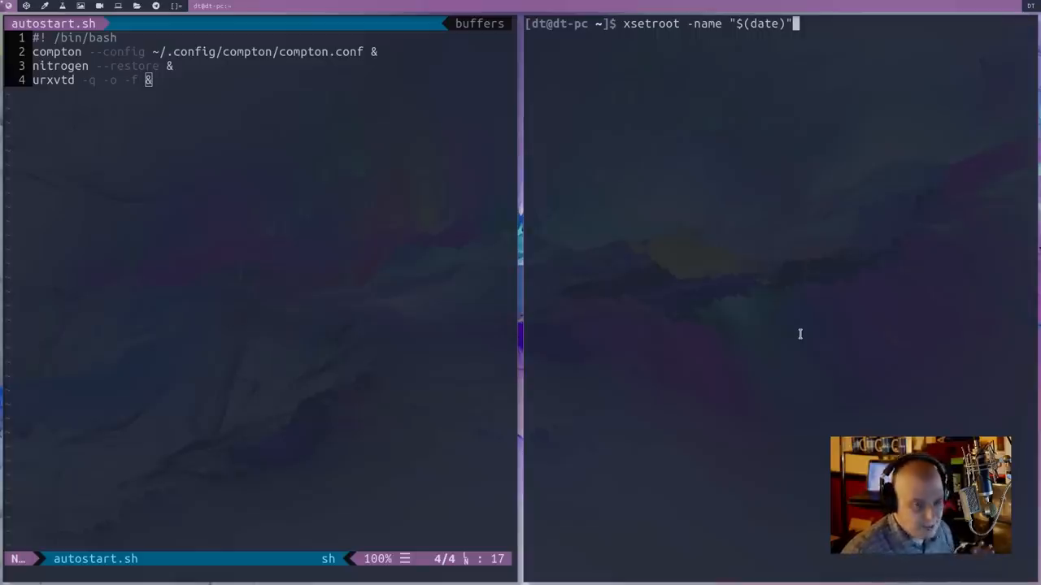
pyautogui.press('Return')
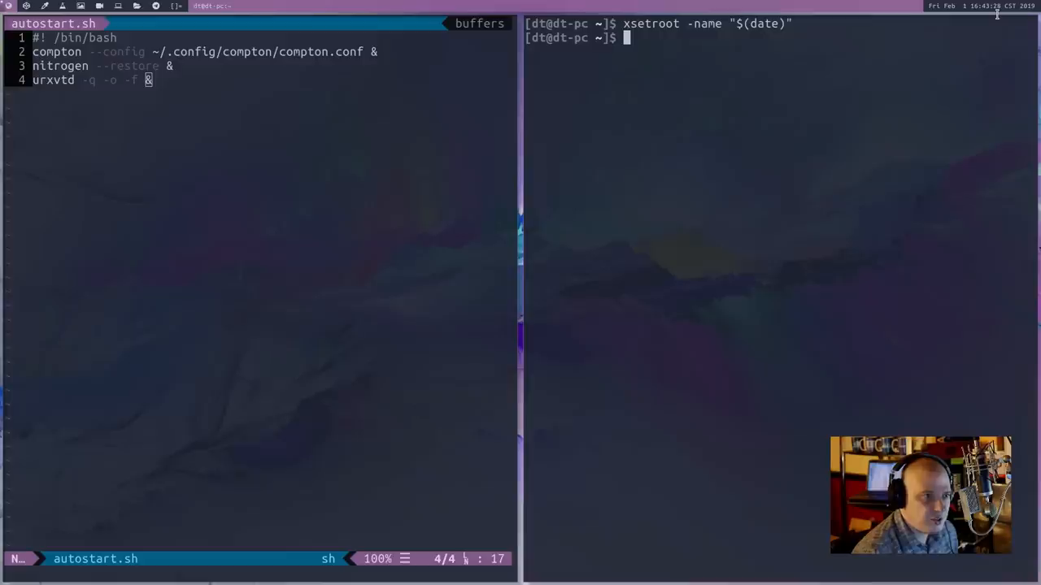
pyautogui.moveTo(788, 114)
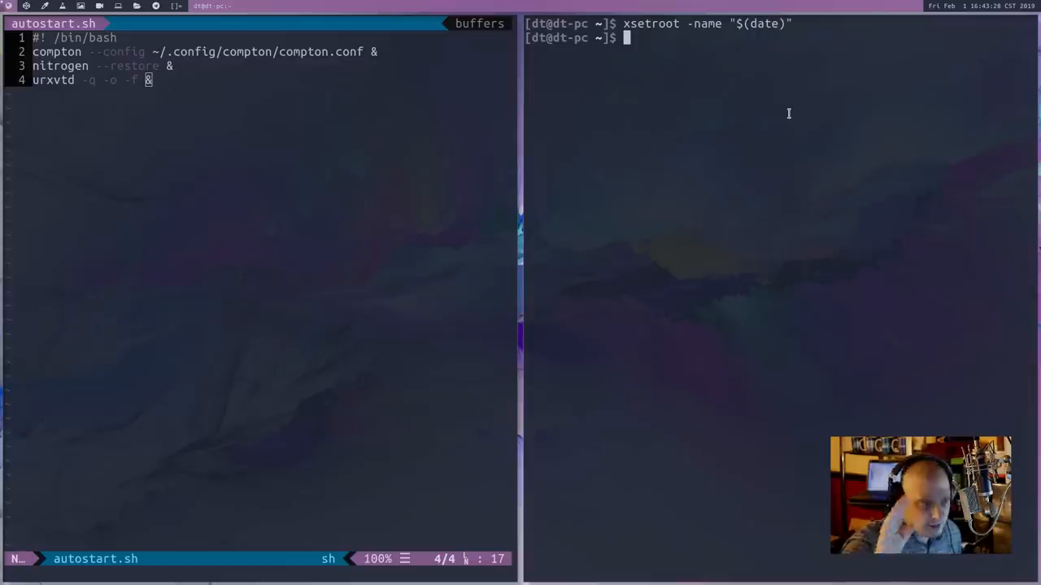
pyautogui.press('Return')
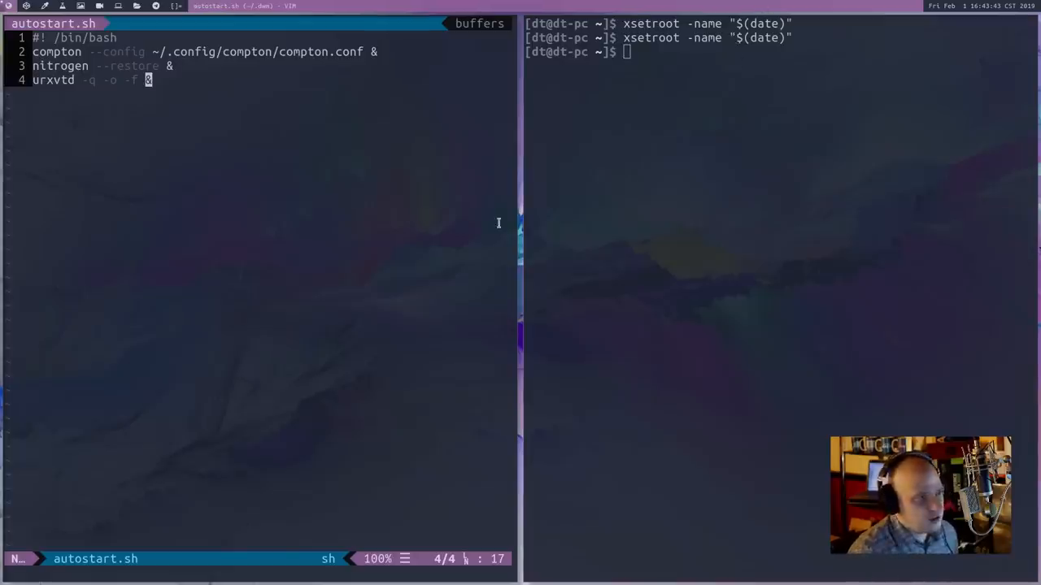
pyautogui.moveTo(185, 164)
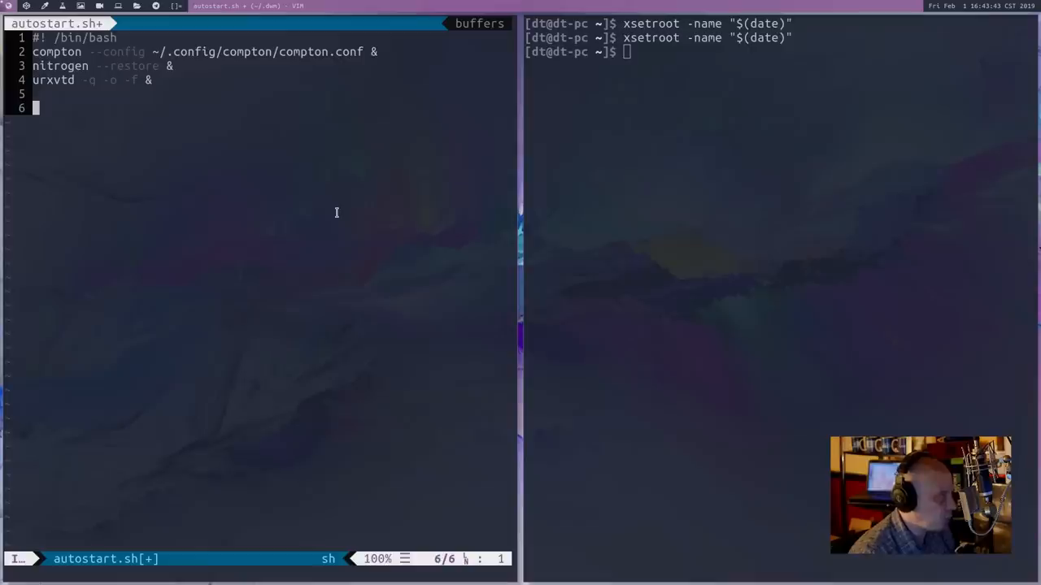
# Step: Start a 'while true; do xsetroot -name "$(date)"' loop in autostart.sh
pyautogui.write('while')
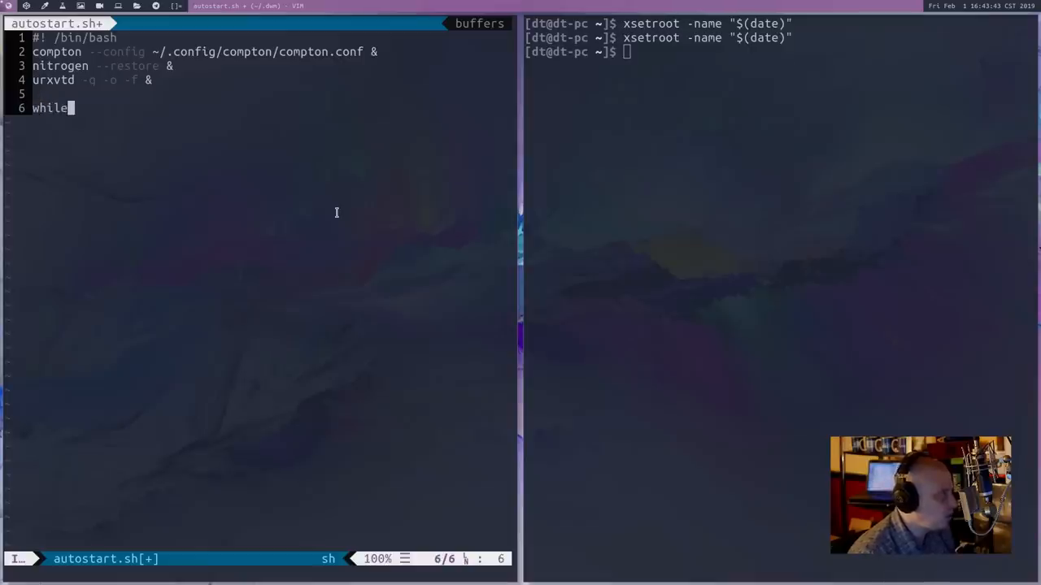
pyautogui.write('true')
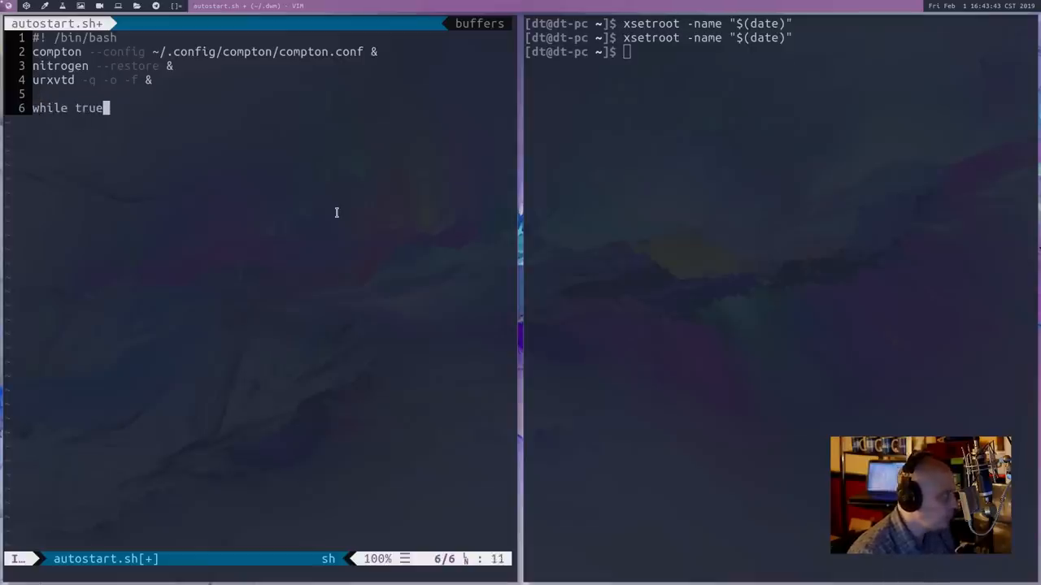
pyautogui.write('; do')
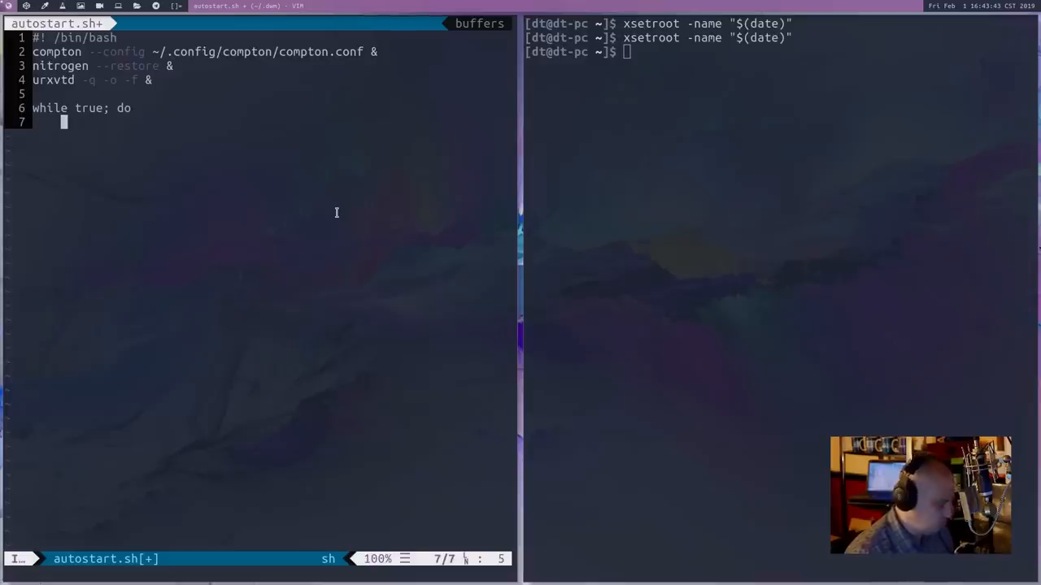
pyautogui.write('xsetroot')
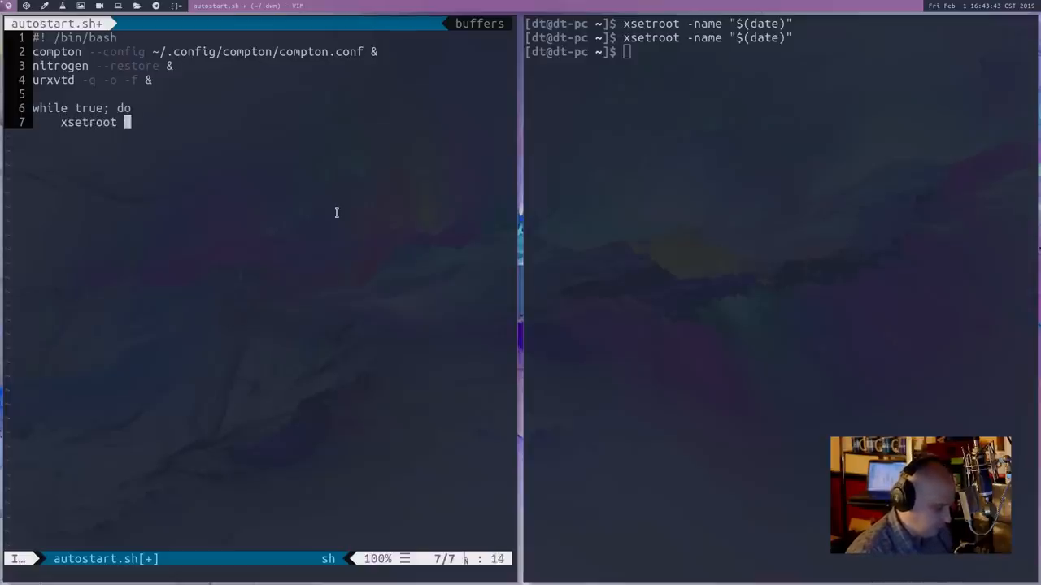
pyautogui.write('-name')
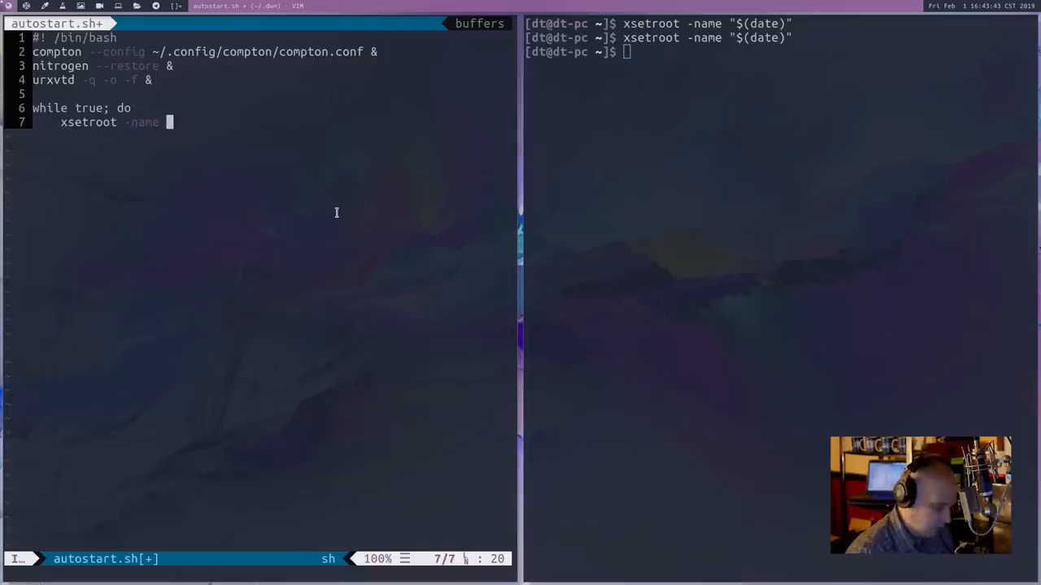
pyautogui.write('"$')
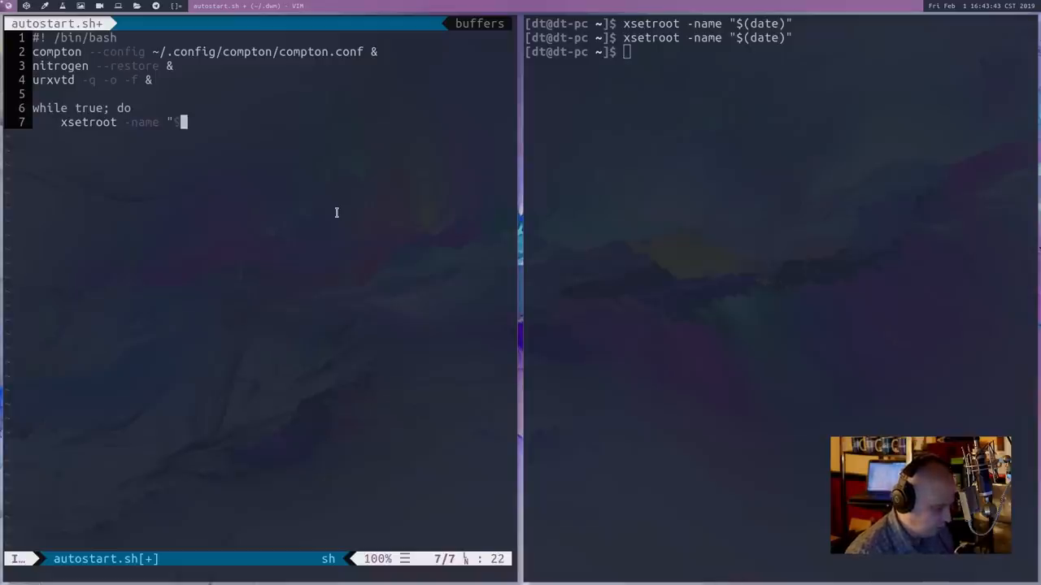
pyautogui.write('date)')
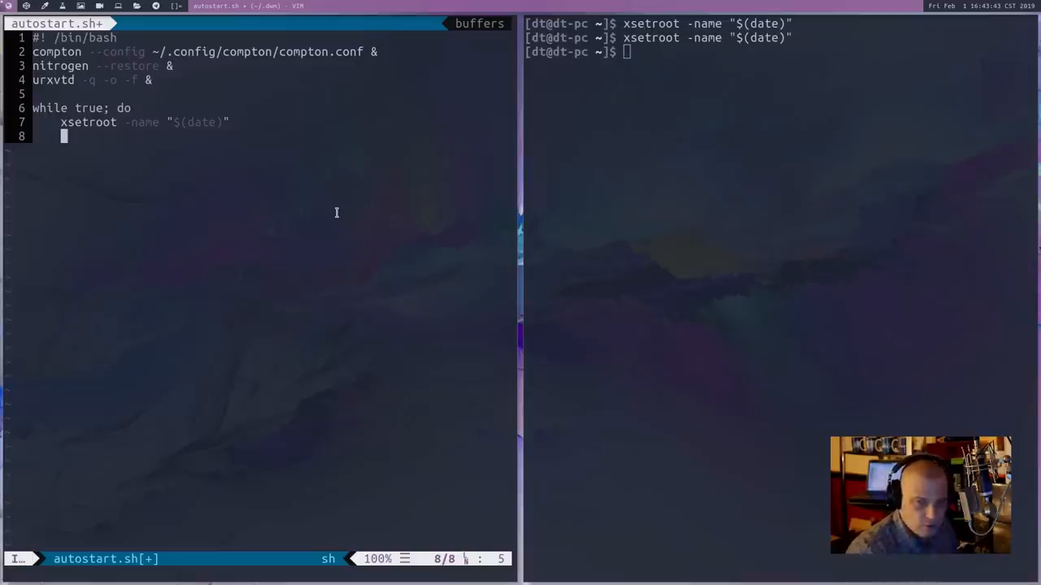
# Step: Add a sleep with an 'update time' comment, and close the loop with 'done &'
pyautogui.write('sleep 1s')
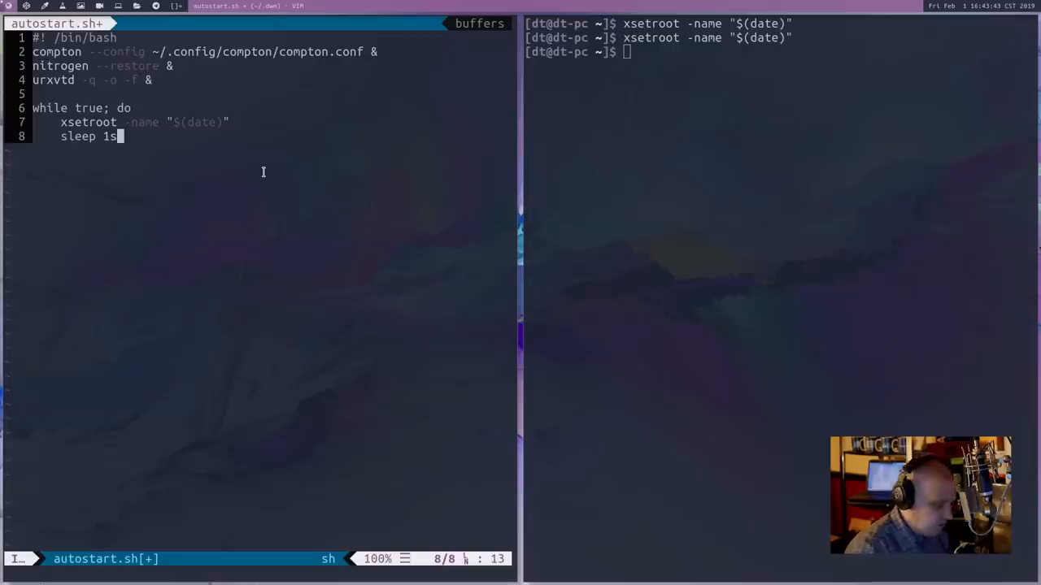
pyautogui.write('0')
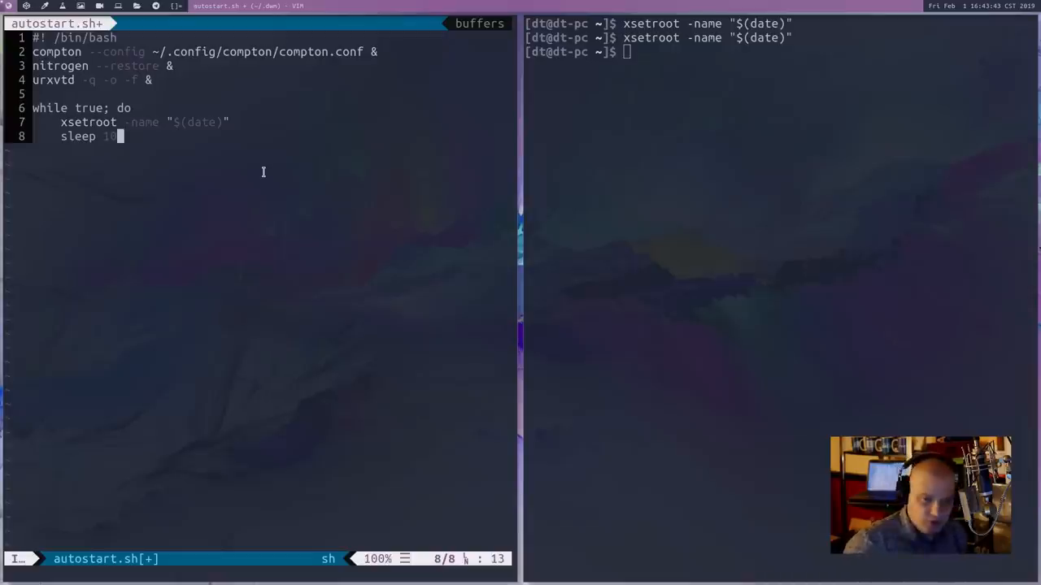
pyautogui.write('s')
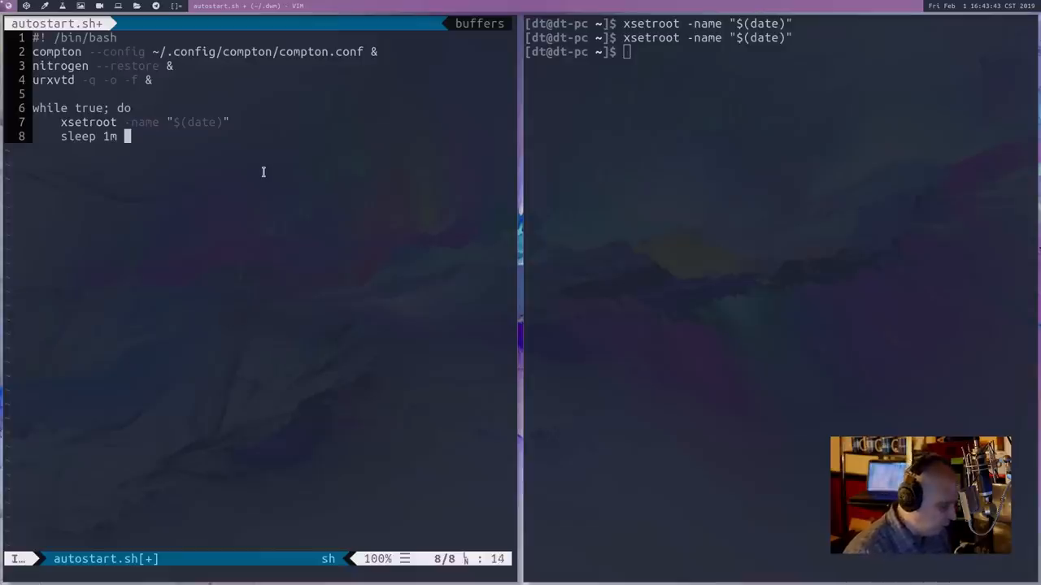
pyautogui.write('# update time every minute')
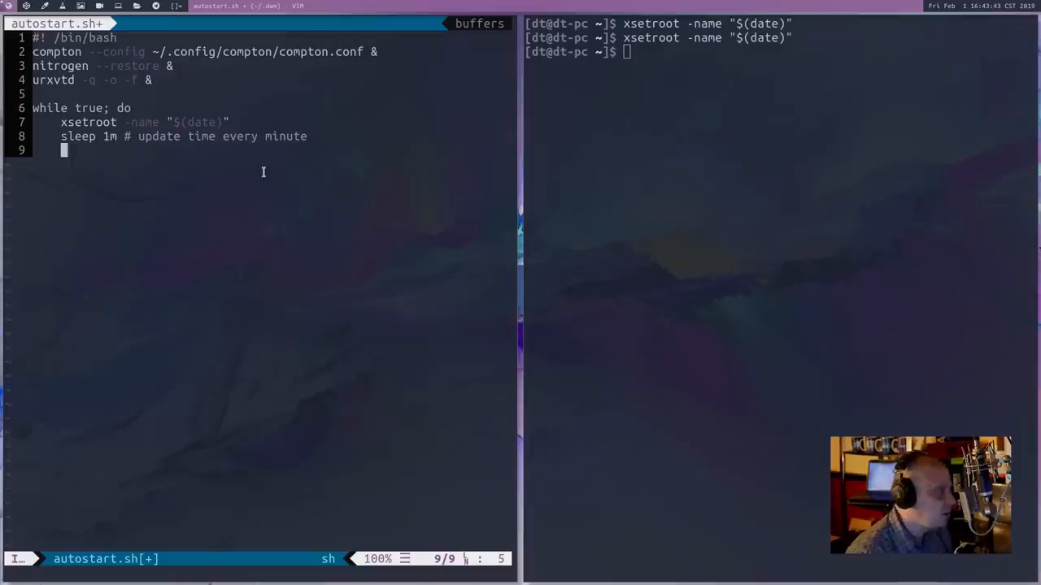
pyautogui.write('done')
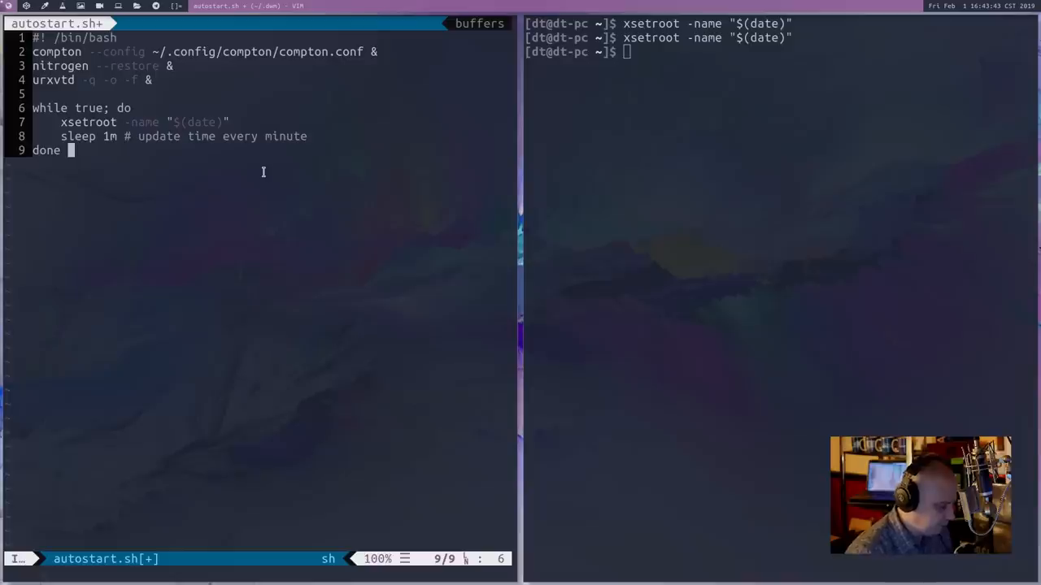
pyautogui.write('&')
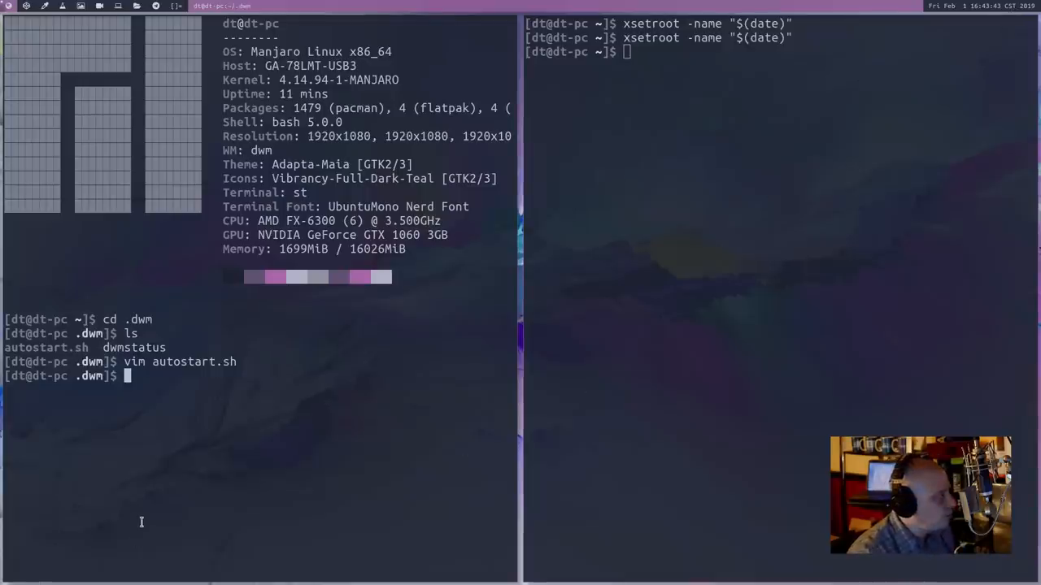
pyautogui.moveTo(153, 468)
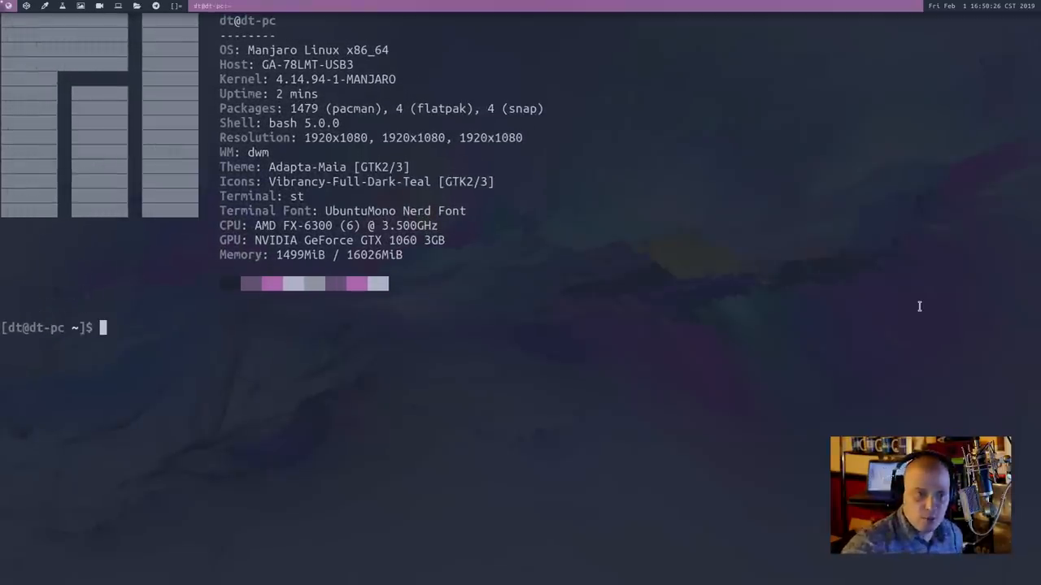
pyautogui.moveTo(446, 409)
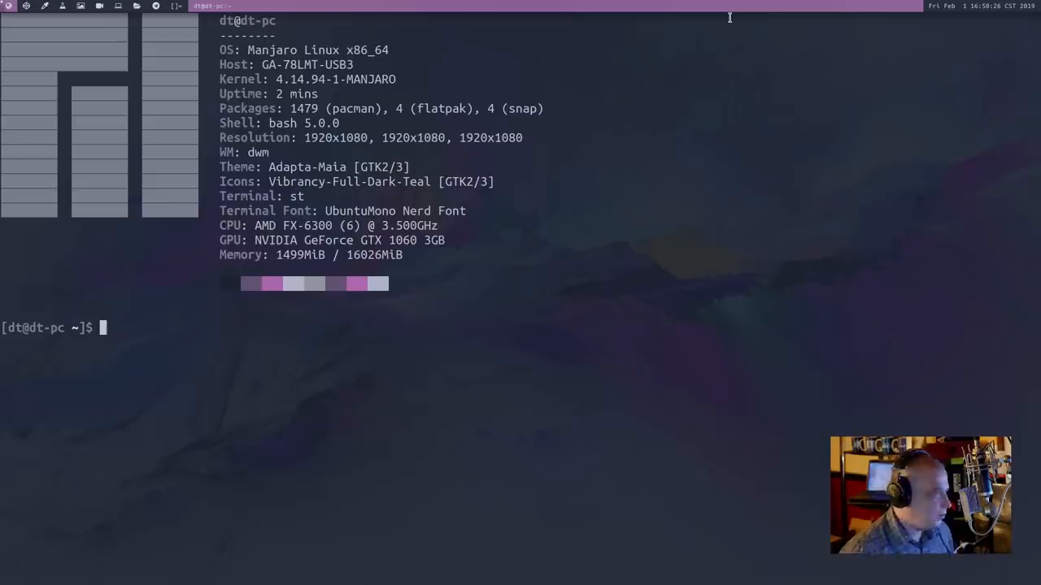
pyautogui.moveTo(709, 8)
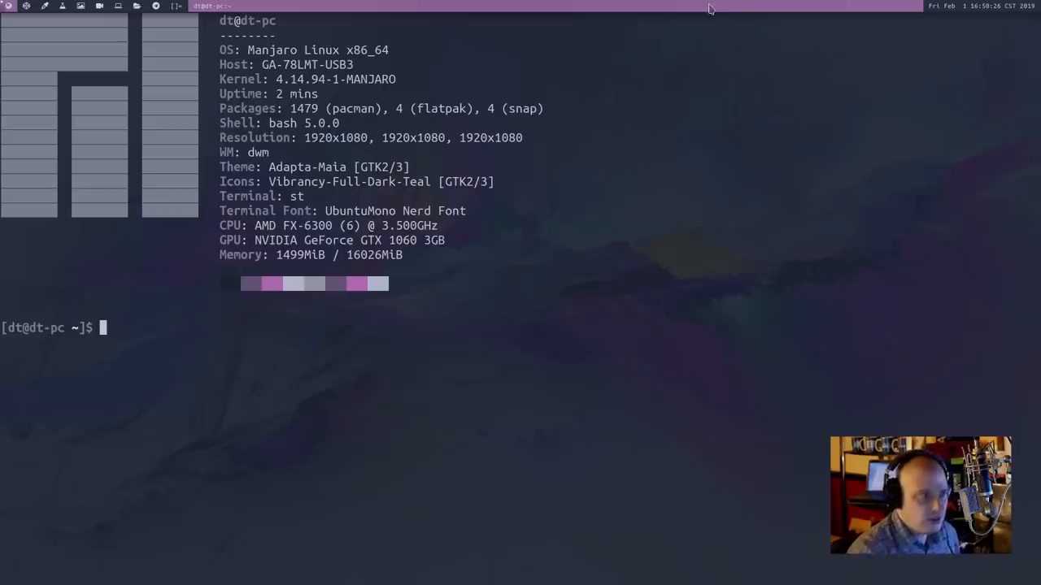
pyautogui.moveTo(658, 160)
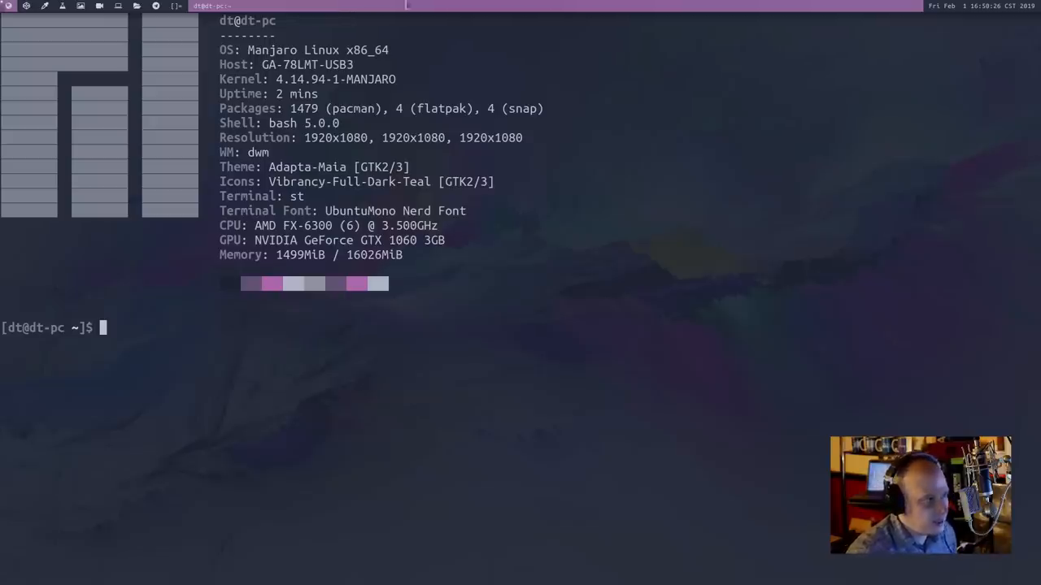
pyautogui.moveTo(624, 317)
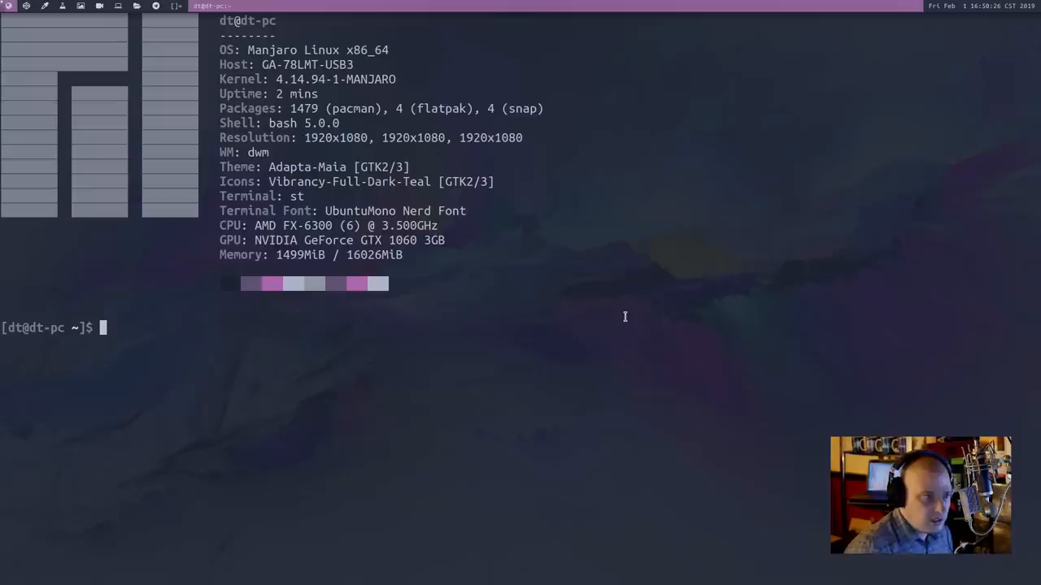
pyautogui.moveTo(696, 423)
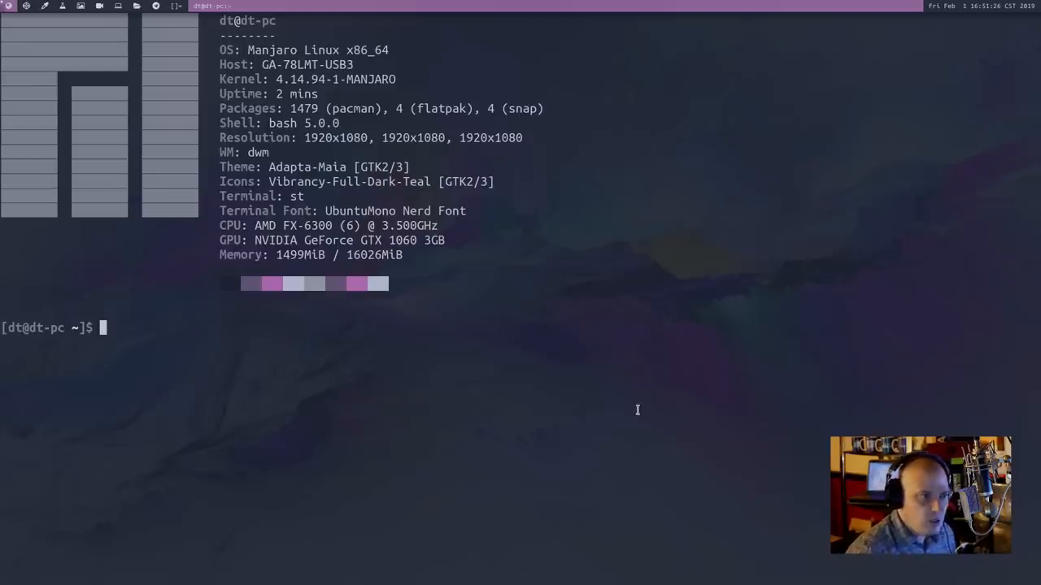
pyautogui.moveTo(638, 404)
pyautogui.write('cd')
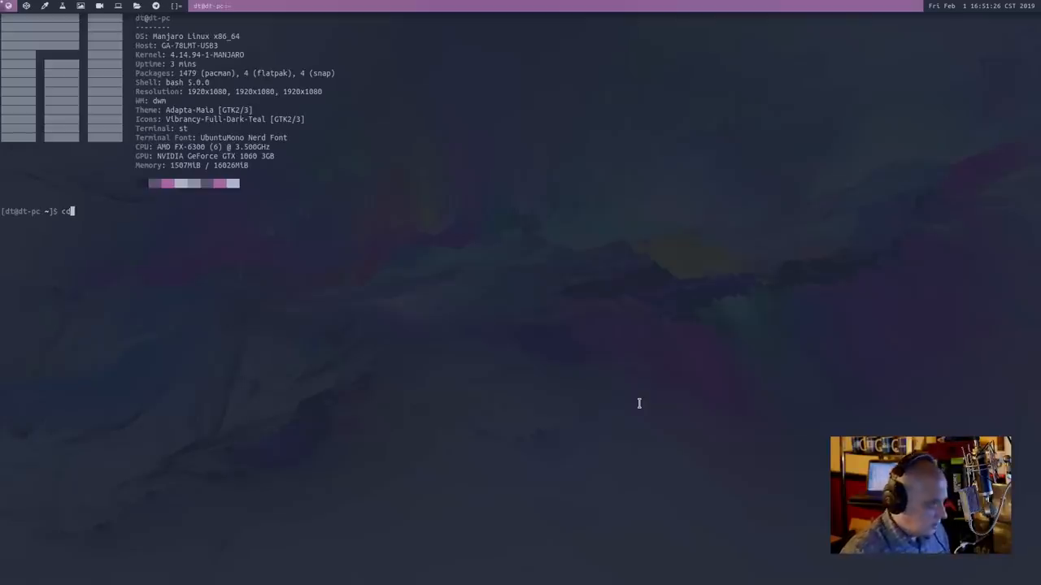
# Step: Reopen ~/.dwm/autostart.sh in Vim beside the st terminal
pyautogui.write('.dwm')
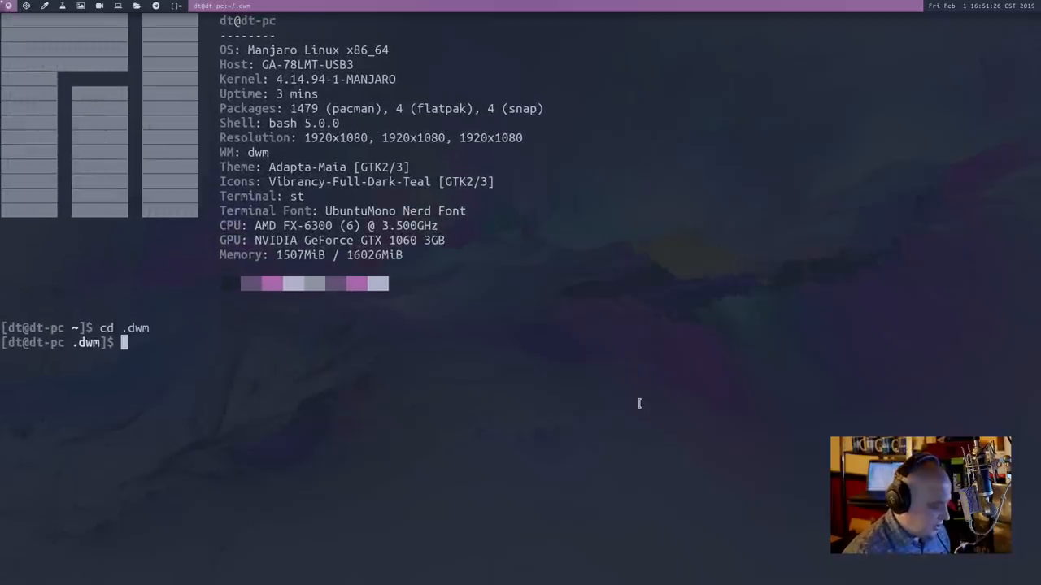
pyautogui.write('vim a')
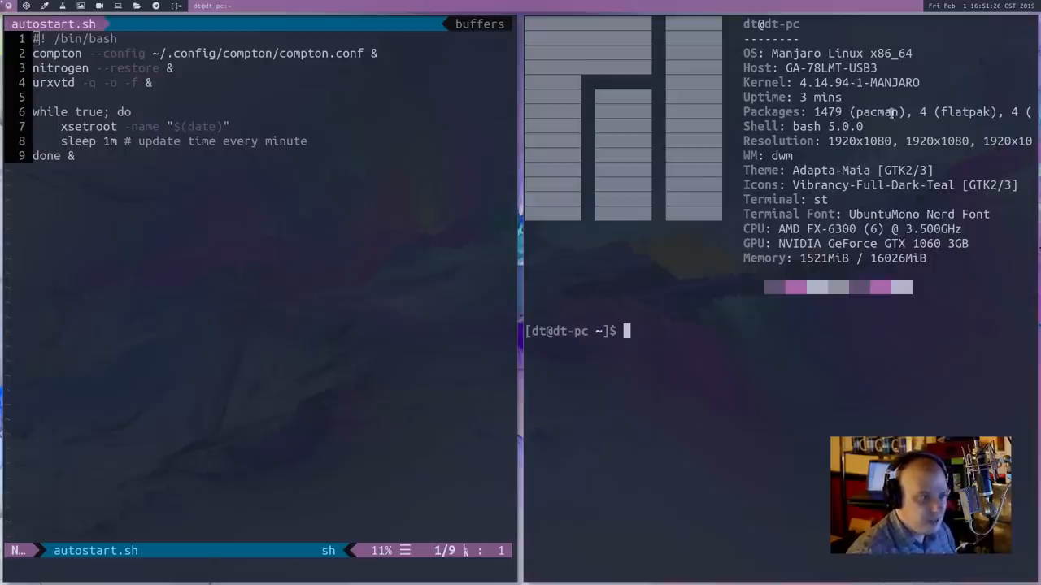
pyautogui.moveTo(749, 338)
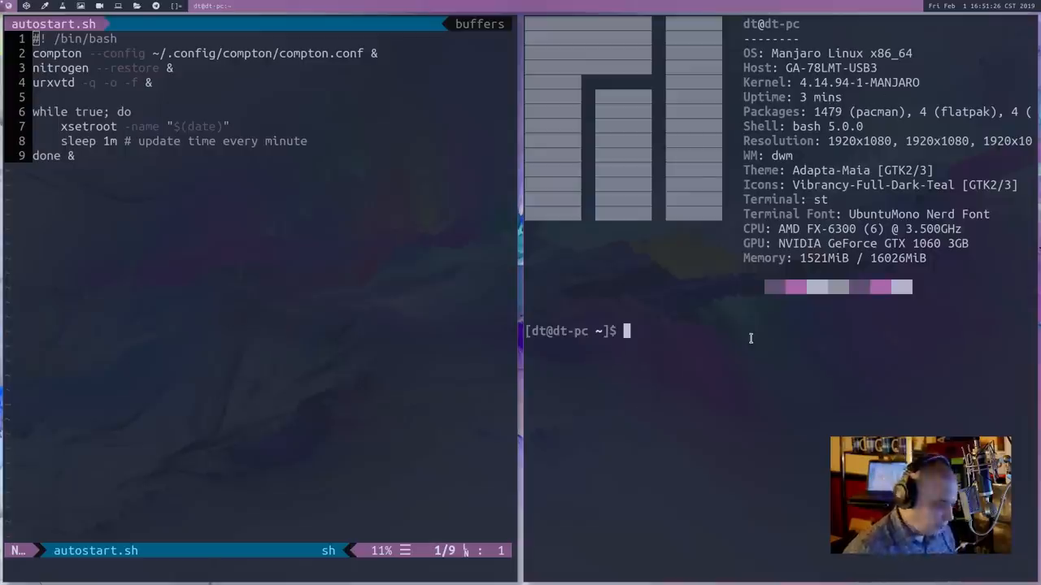
# Step: Count installed packages with pacman -Q | wc -l, giving 1479
pyautogui.write('pacman')
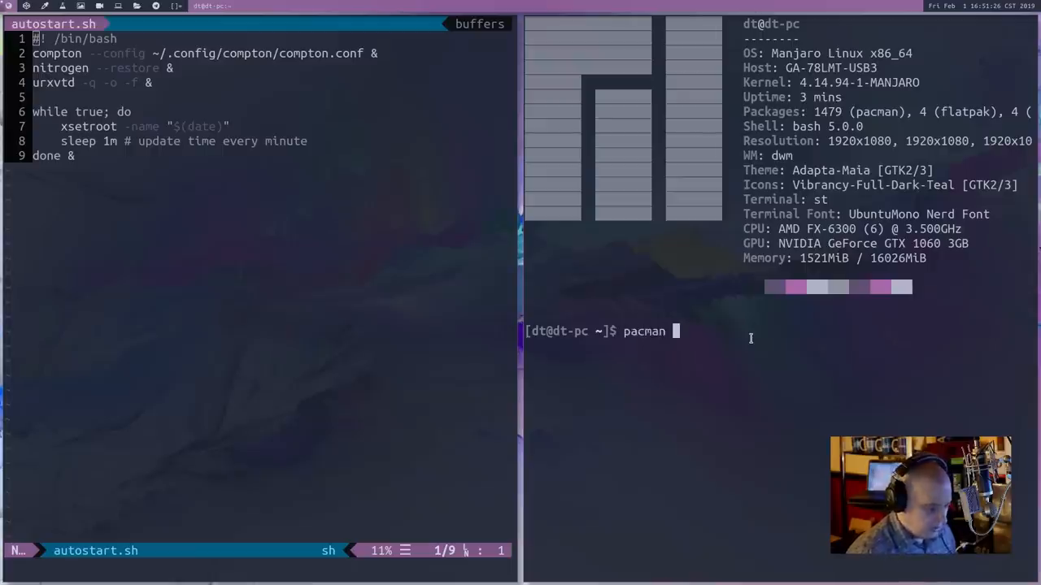
pyautogui.write('-Q')
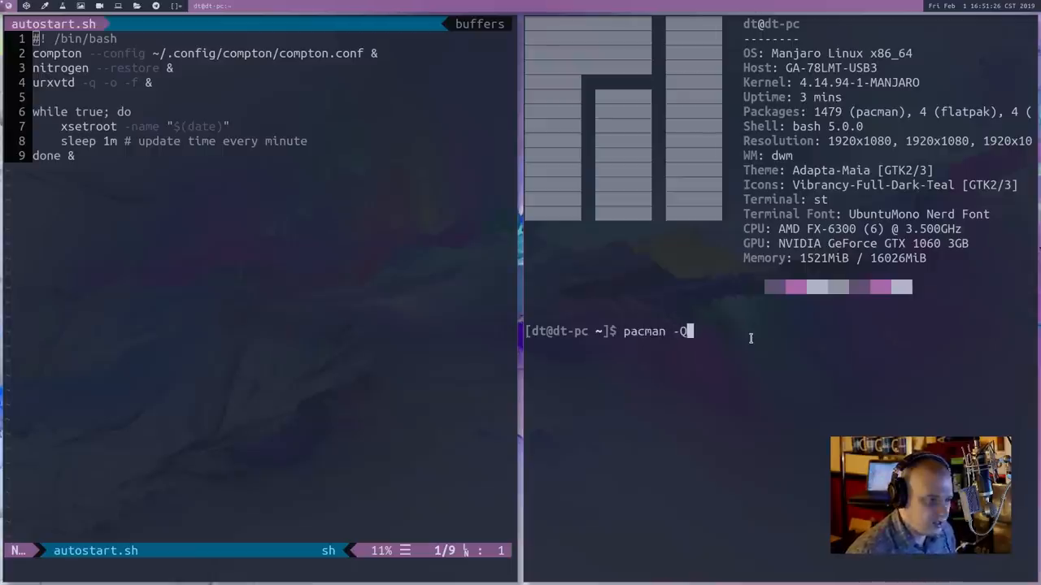
pyautogui.press('Return')
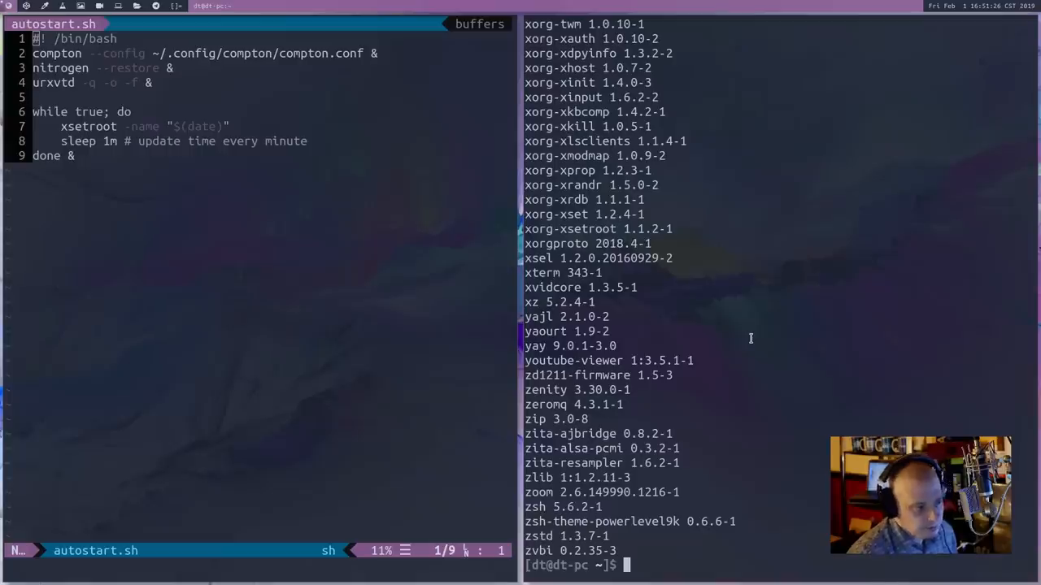
pyautogui.write('pacman -Q |')
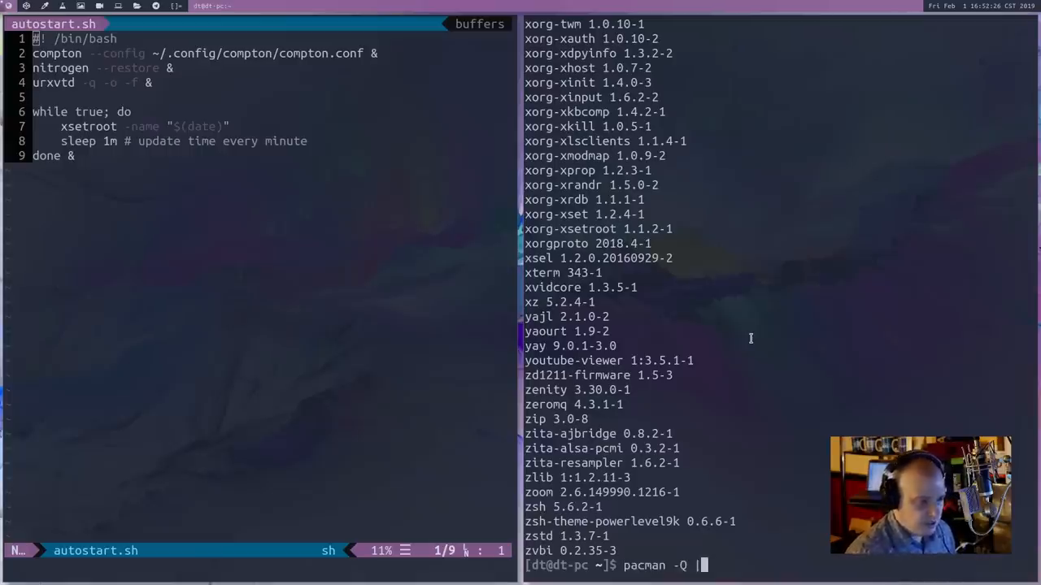
pyautogui.write('wc')
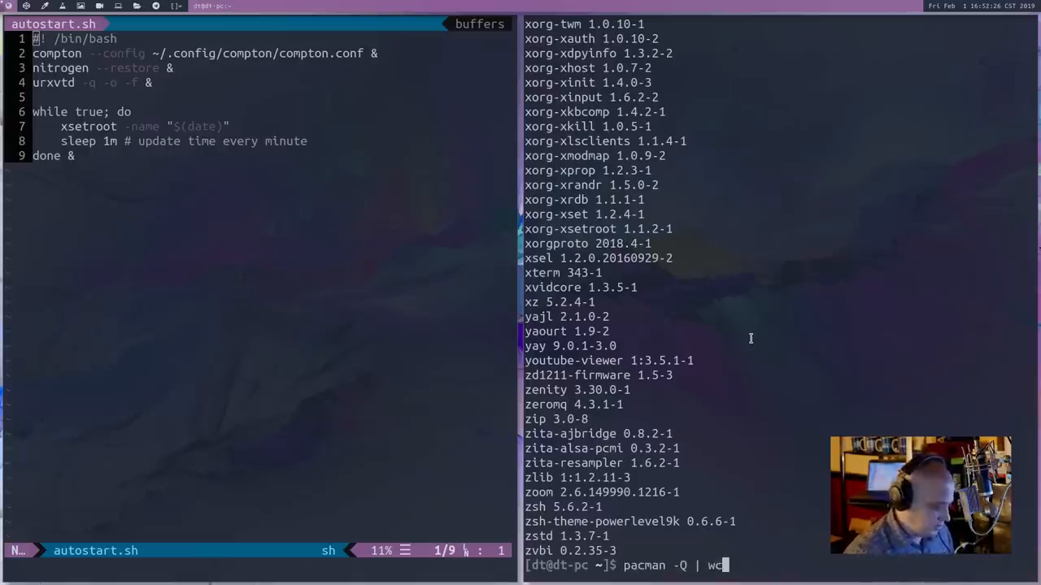
pyautogui.write('-l')
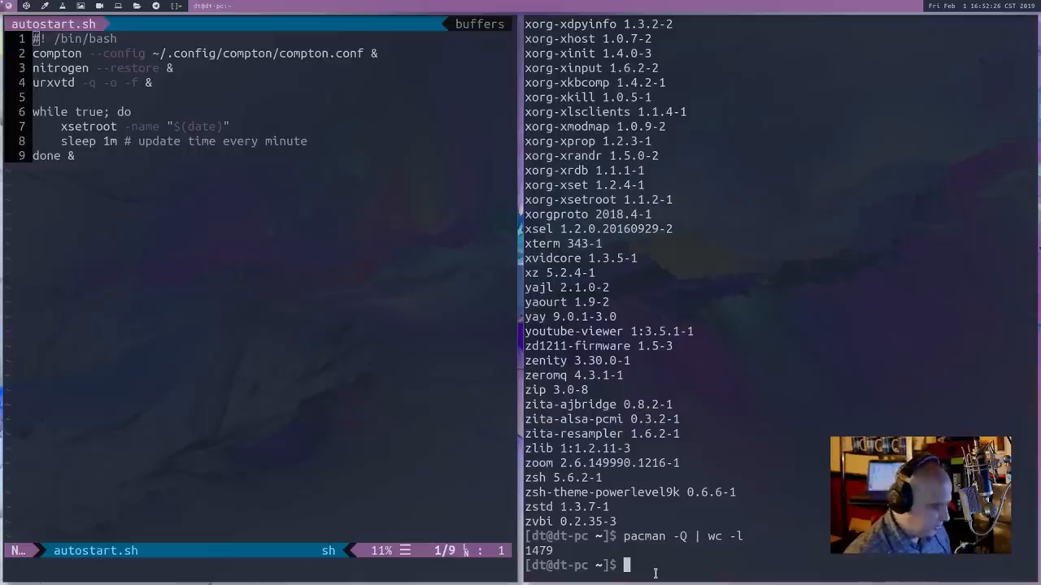
# Step: Run checkupdates, showing one chromium upgrade, then pipe it to wc -l
pyautogui.write('checkupd')
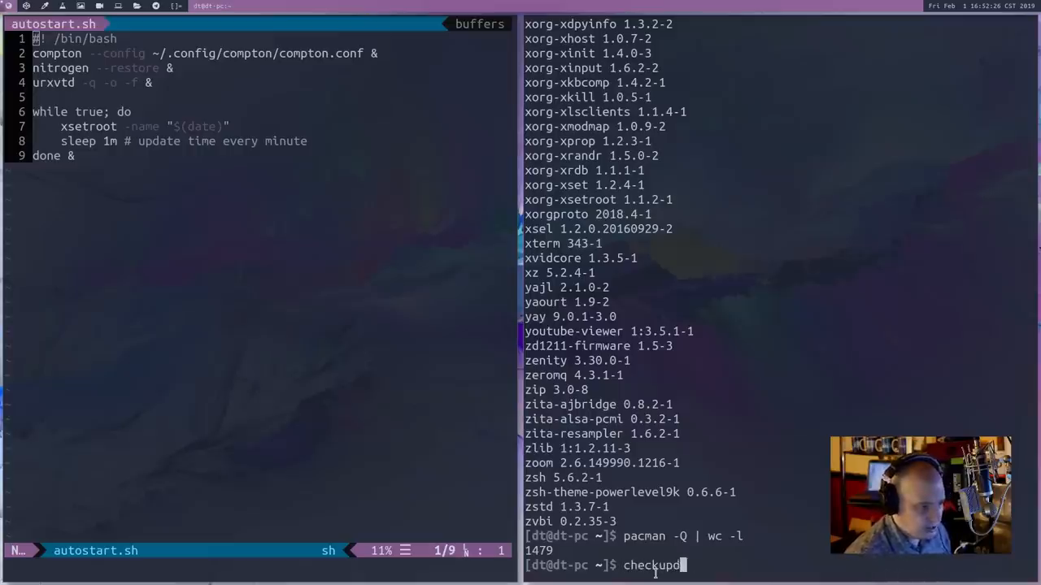
pyautogui.write('ates')
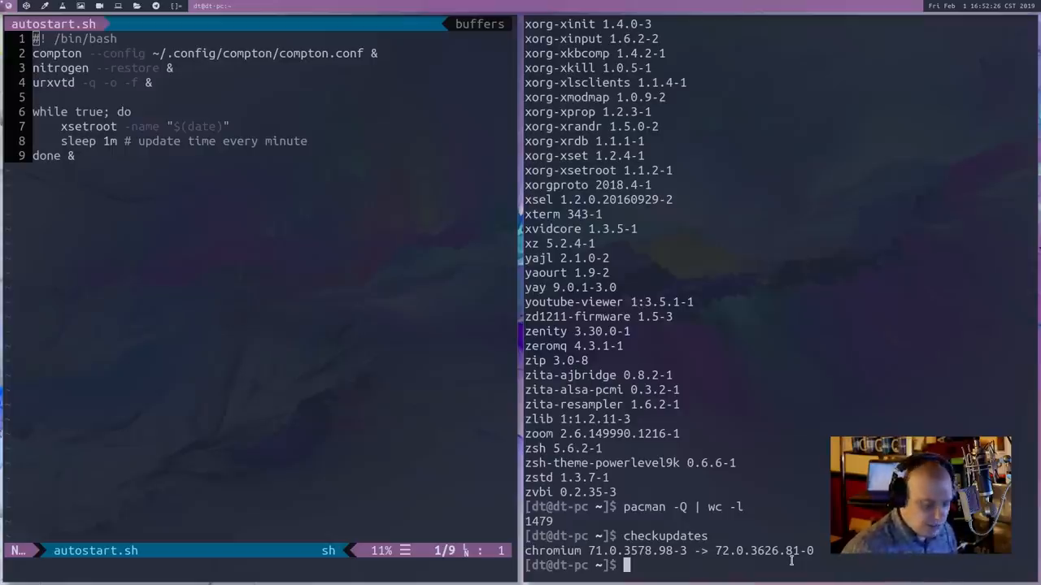
pyautogui.write('checkupdates | wc -l')
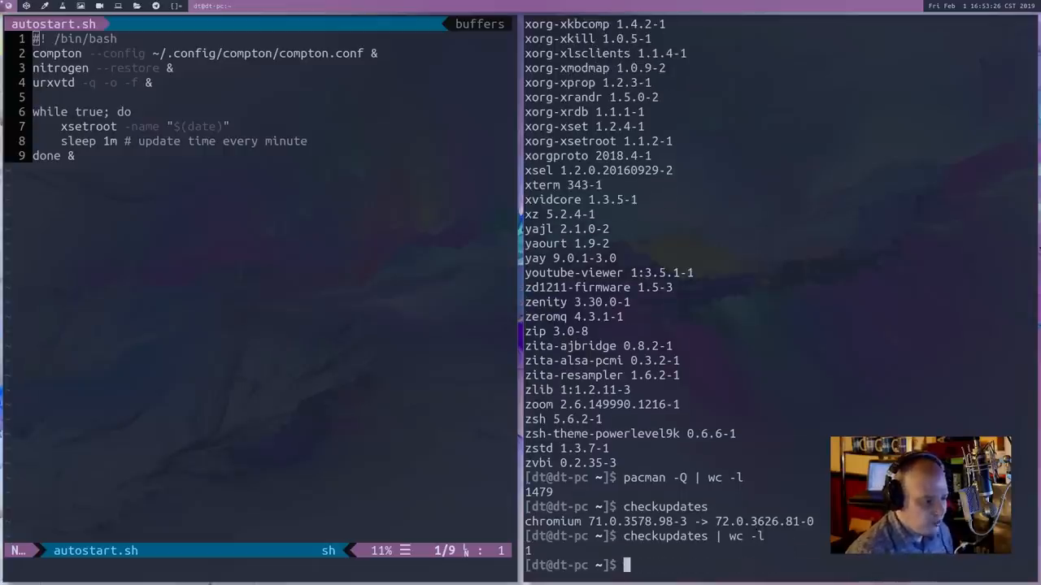
pyautogui.moveTo(780, 472)
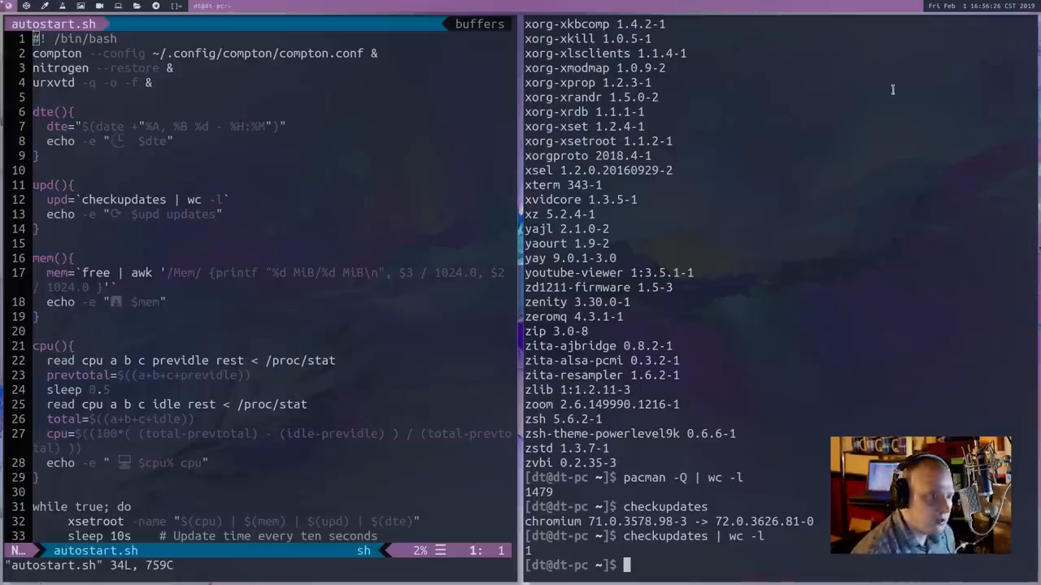
pyautogui.moveTo(836, 126)
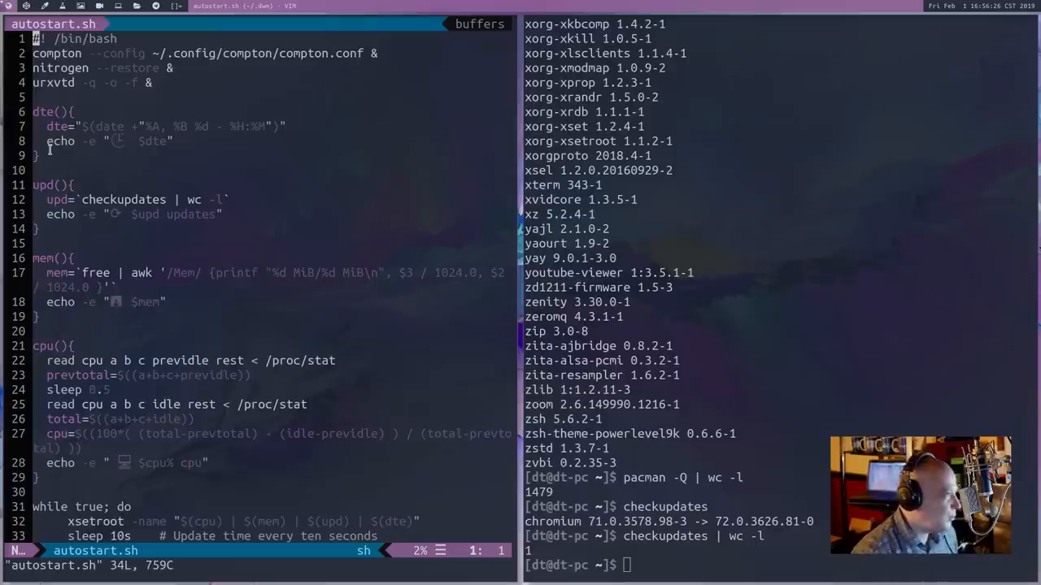
pyautogui.moveTo(138, 239)
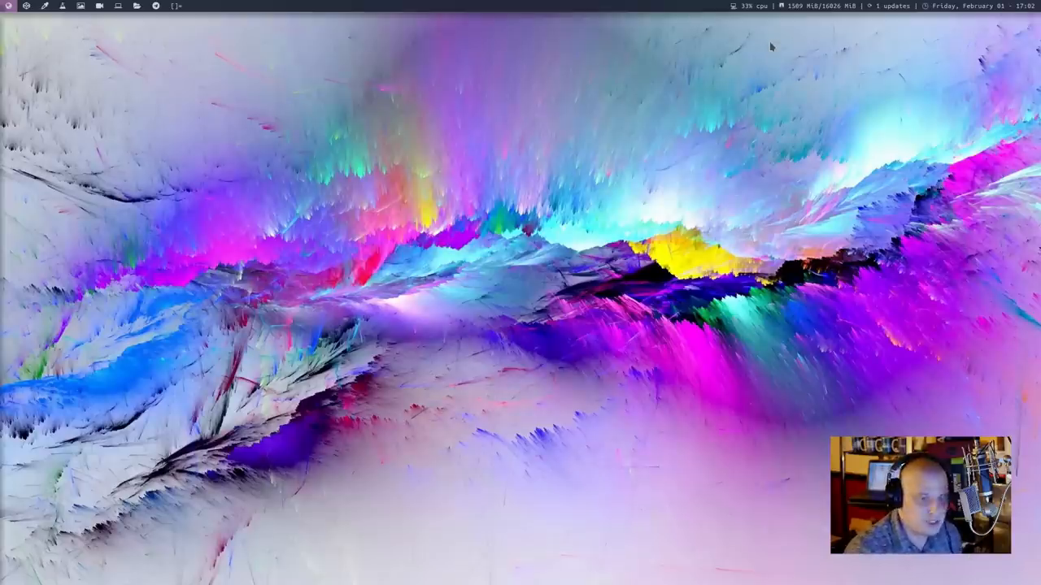
pyautogui.moveTo(802, 30)
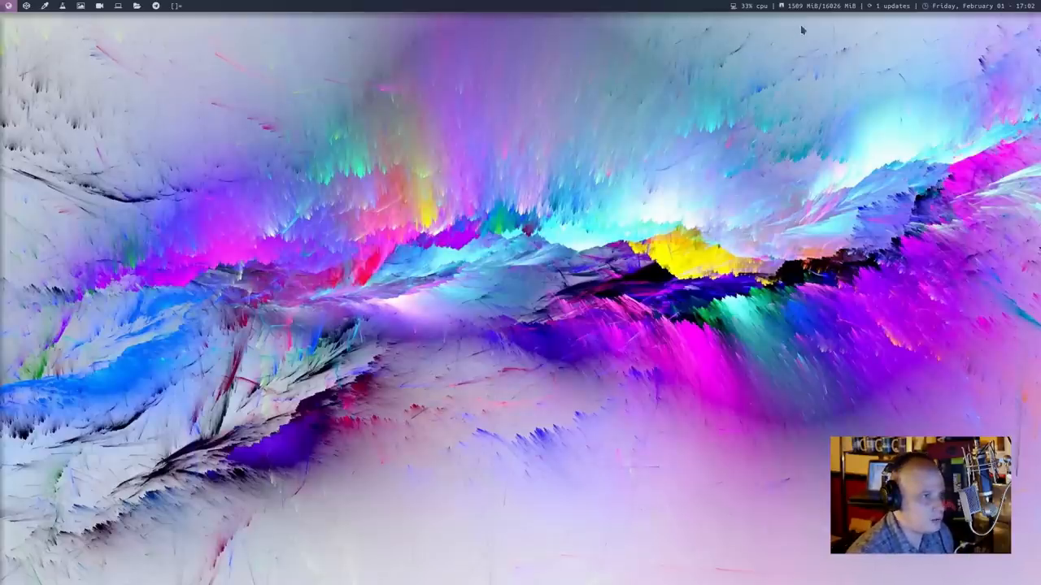
pyautogui.moveTo(941, 17)
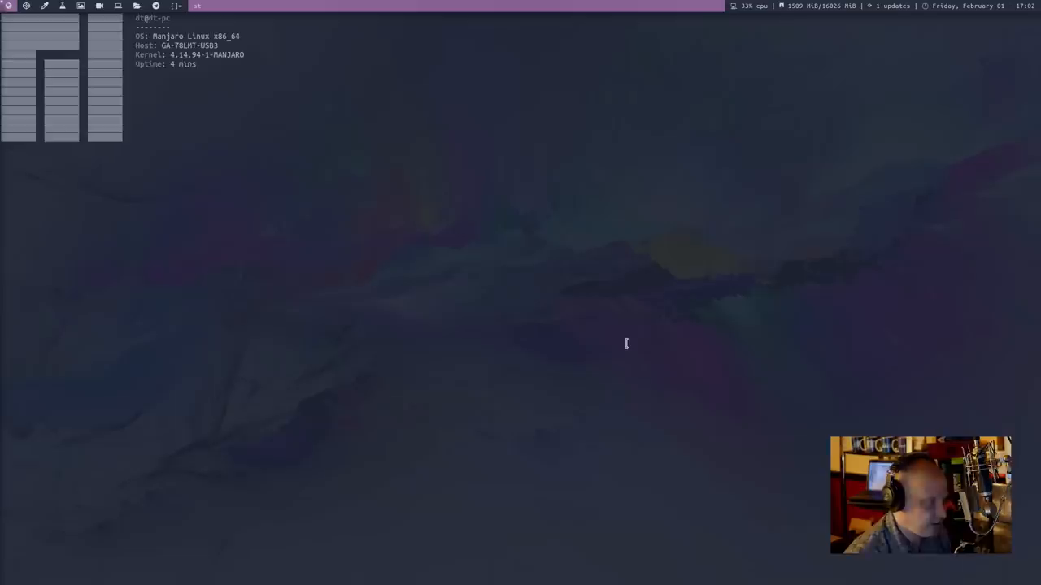
# Step: Change into the .dwm folder and open autostart.sh in Vim
pyautogui.write('cd ..')
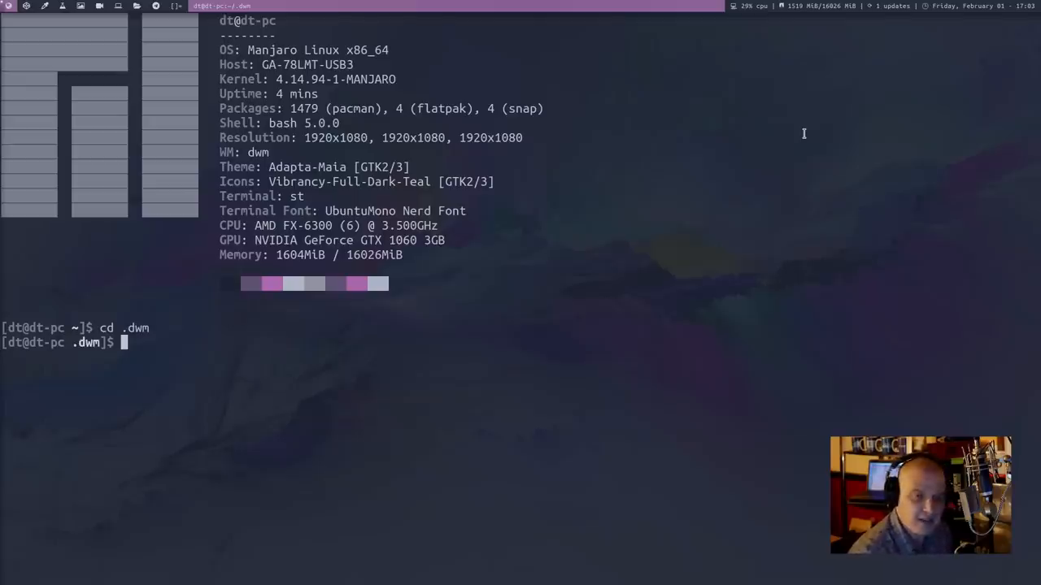
pyautogui.moveTo(753, 73)
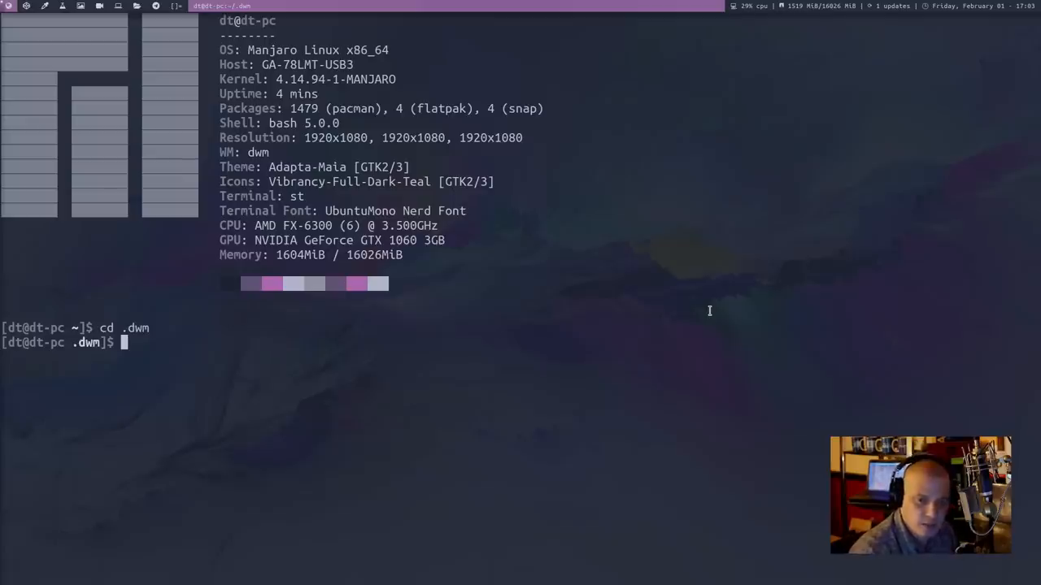
pyautogui.moveTo(527, 362)
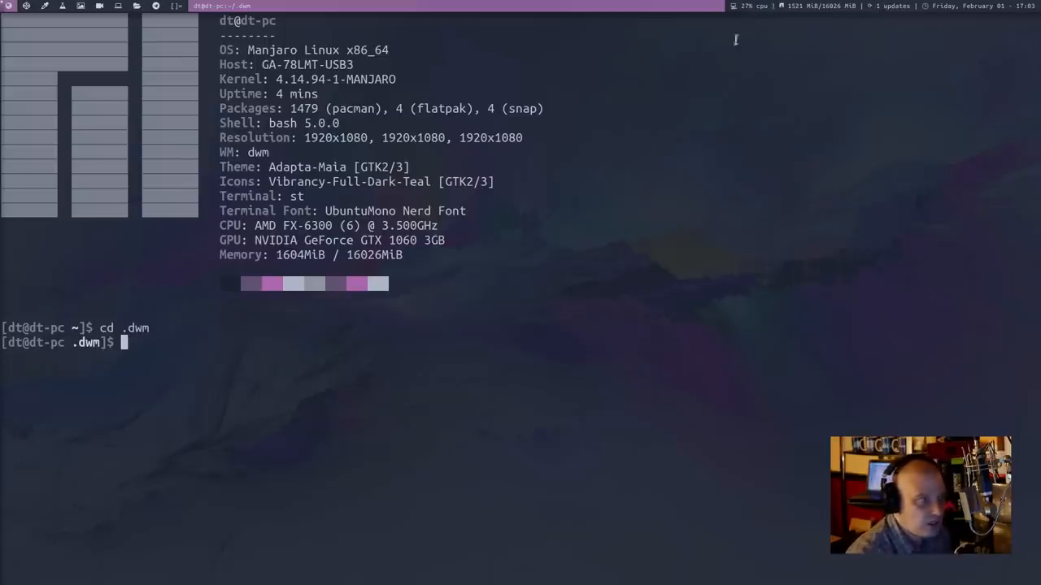
pyautogui.moveTo(583, 338)
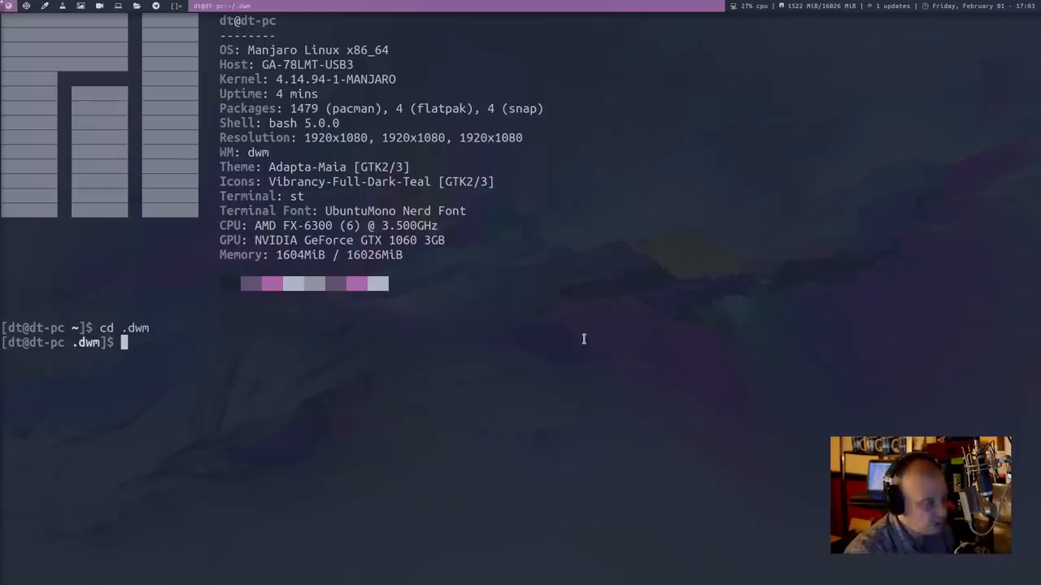
pyautogui.write('vim')
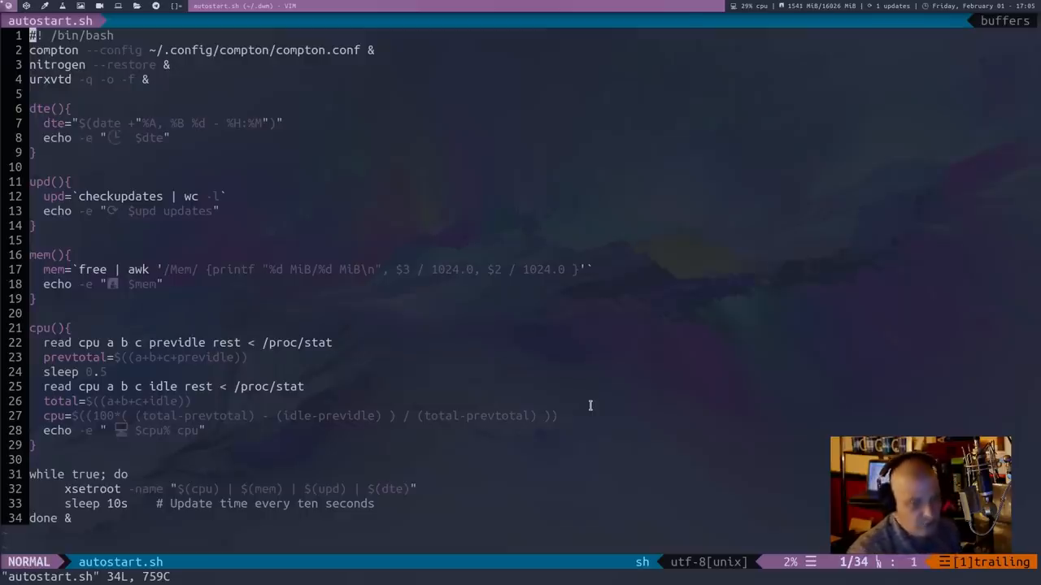
pyautogui.moveTo(689, 387)
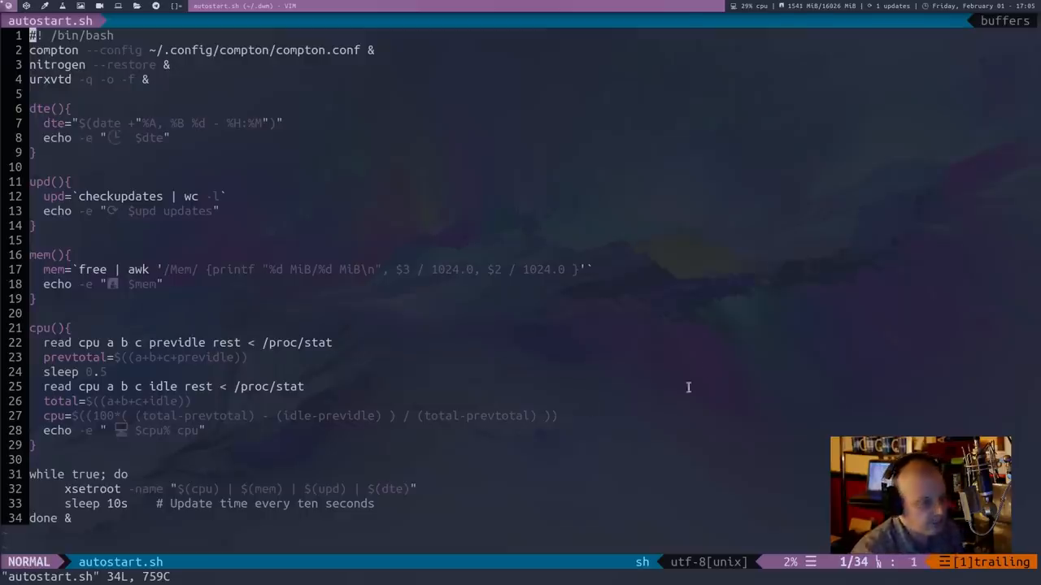